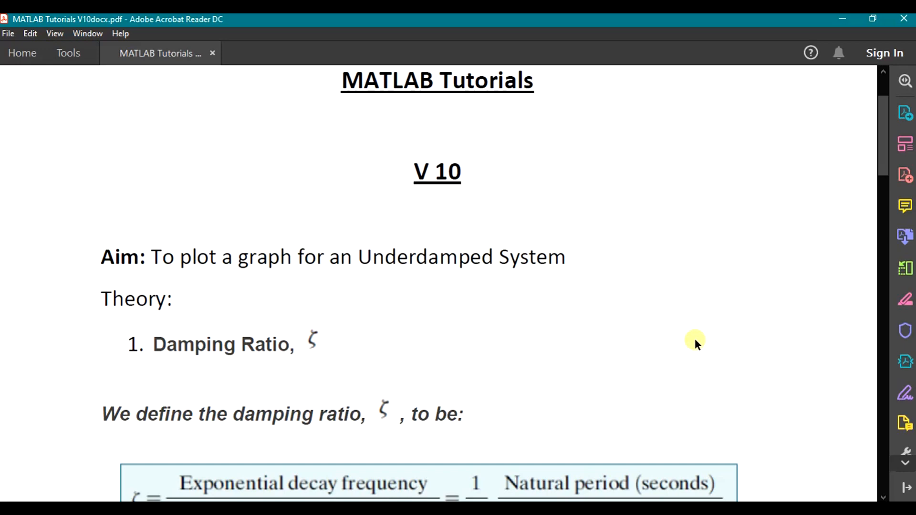
mouse_move(309, 310)
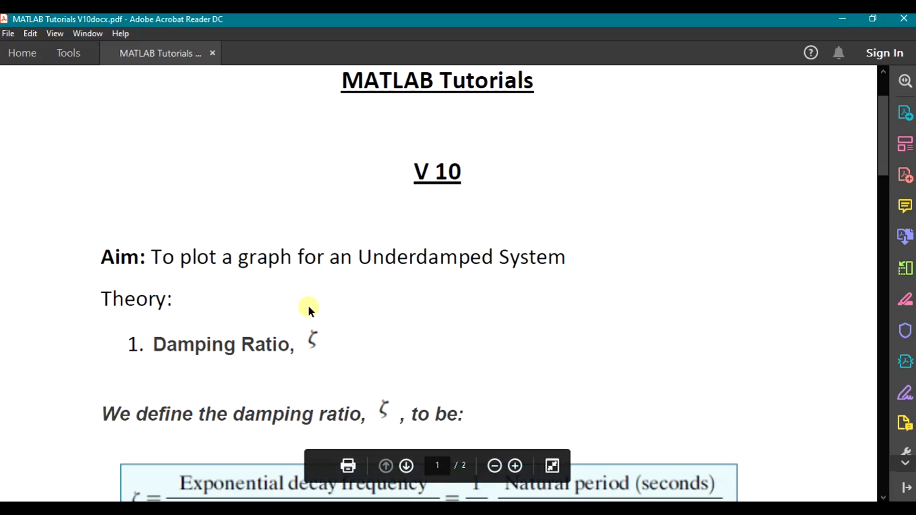
Scroll the PDF past the damping ratio and transfer function formulas to the Underdamped Second-Order System section.
scroll(down, 3)
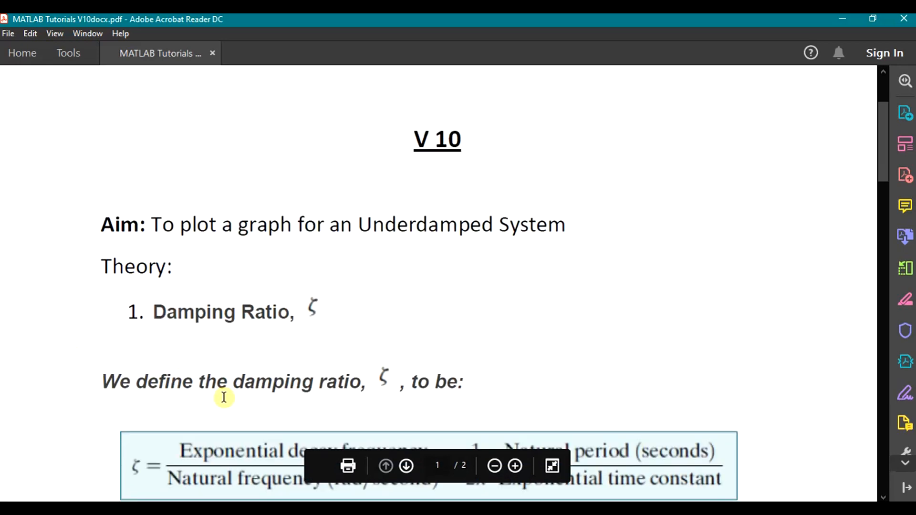
scroll(down, 3)
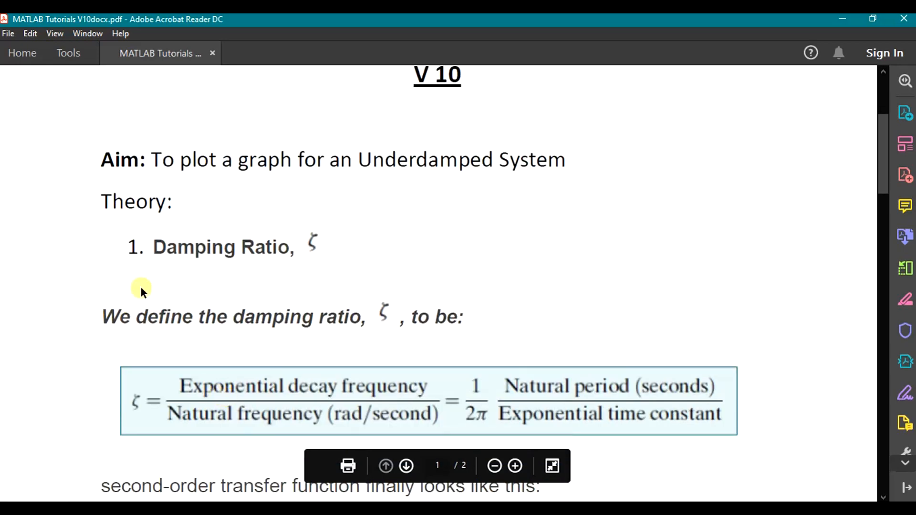
mouse_move(300, 385)
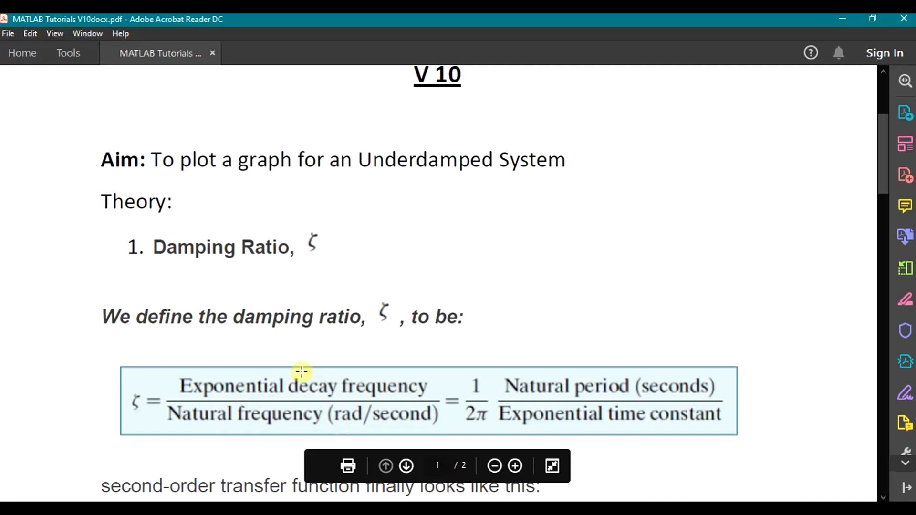
scroll(down, 3)
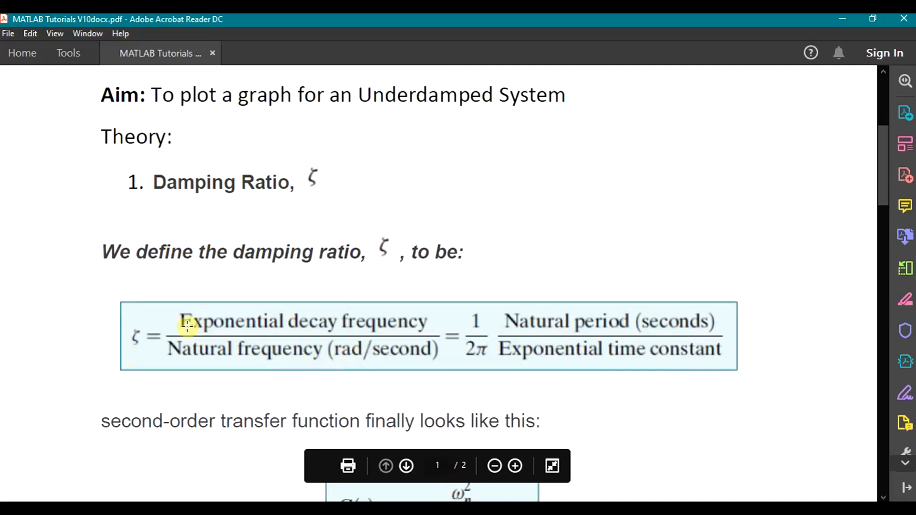
mouse_move(200, 371)
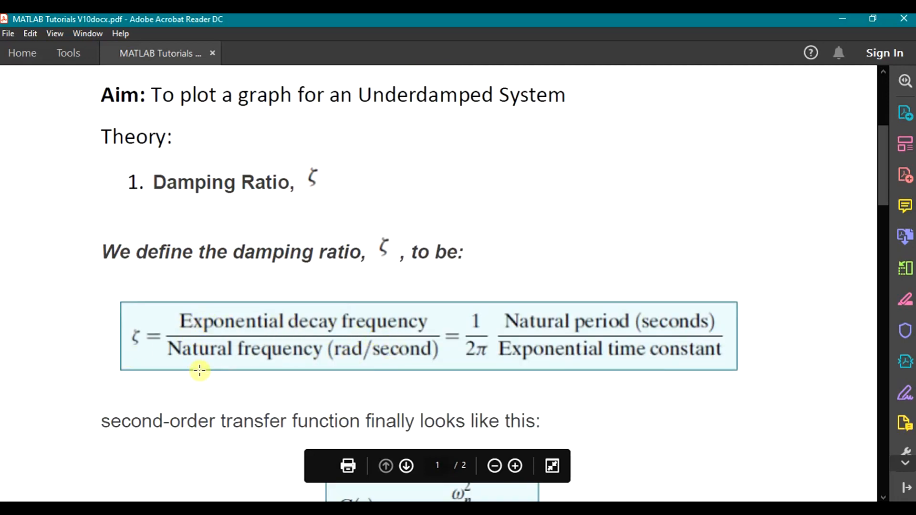
mouse_move(418, 362)
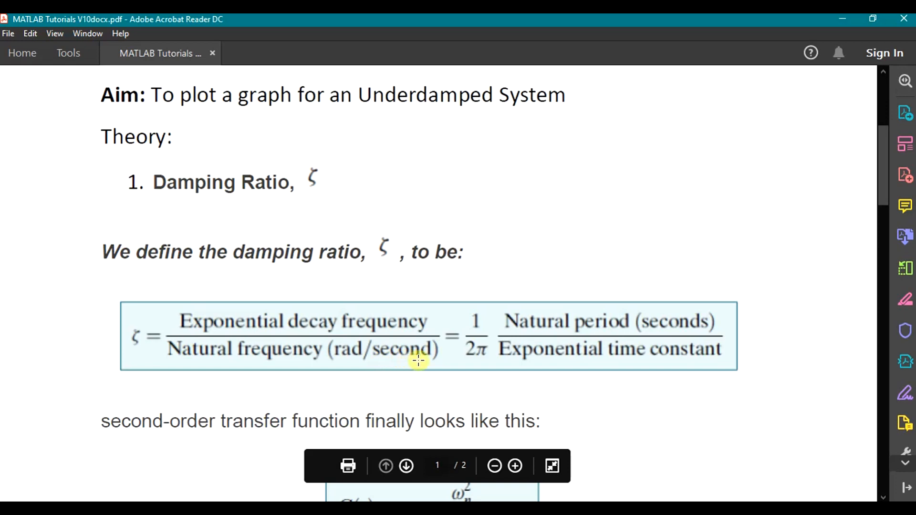
scroll(down, 3)
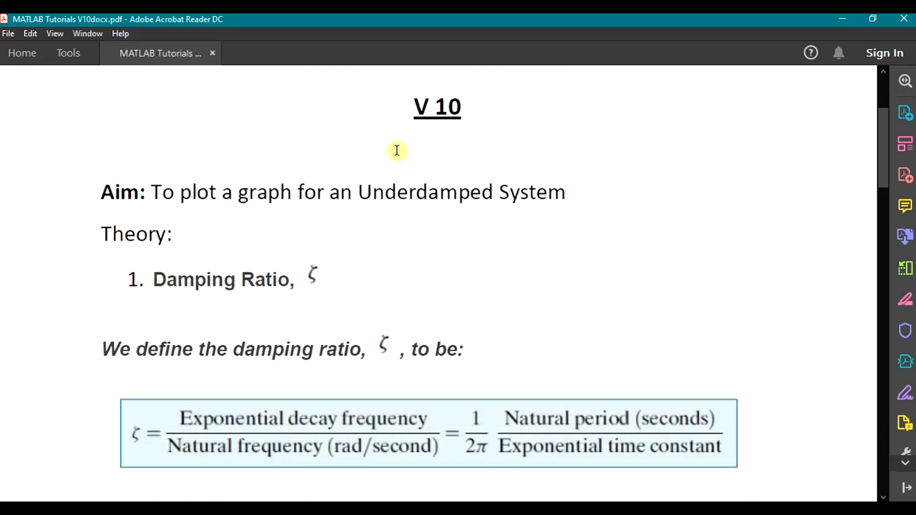
scroll(down, 3)
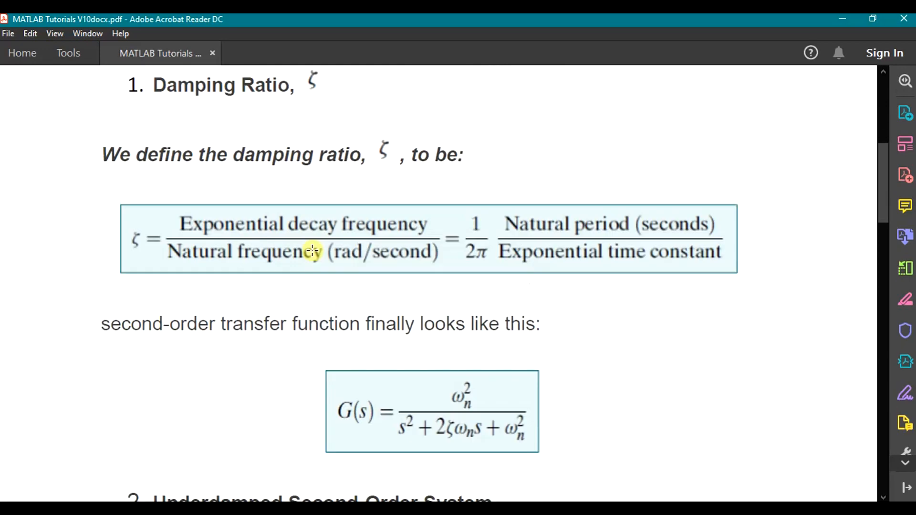
scroll(down, 3)
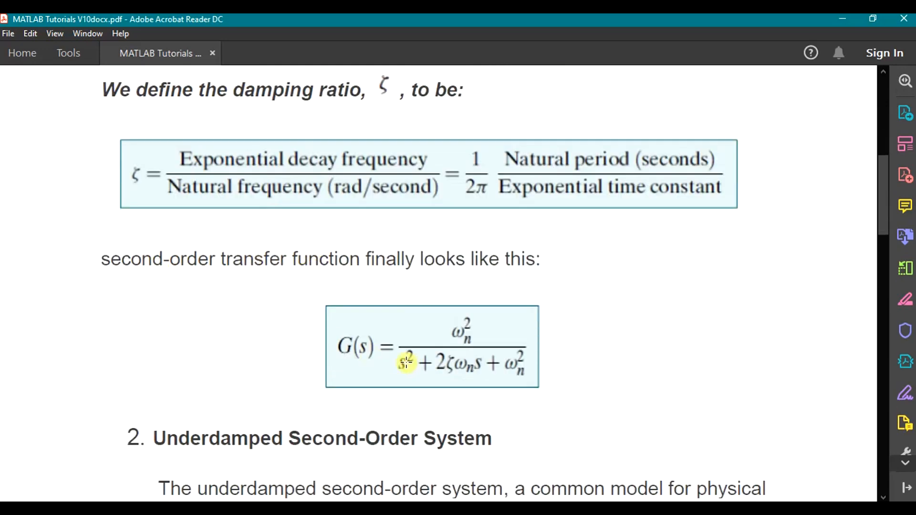
mouse_move(530, 369)
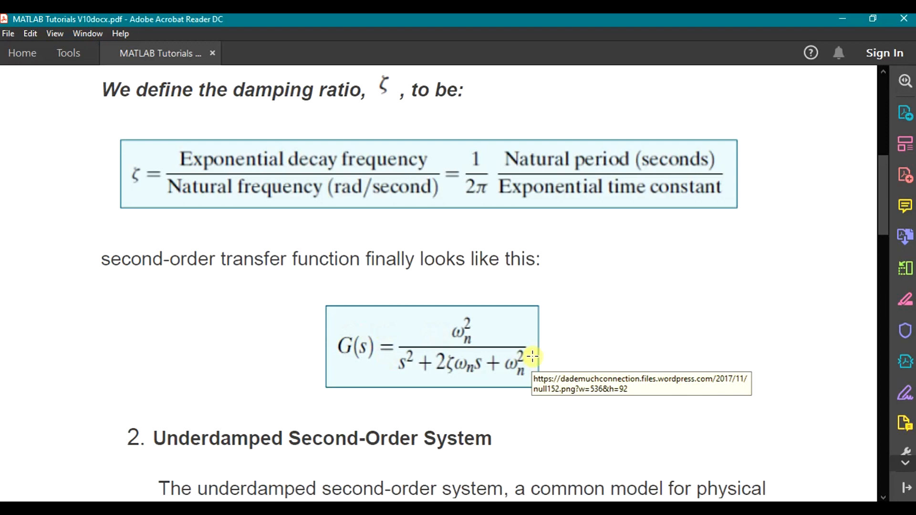
mouse_move(486, 327)
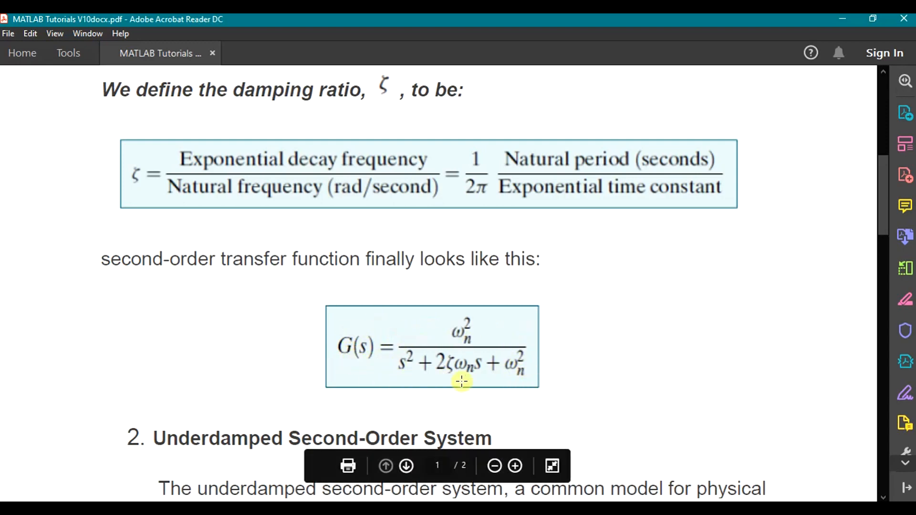
mouse_move(482, 366)
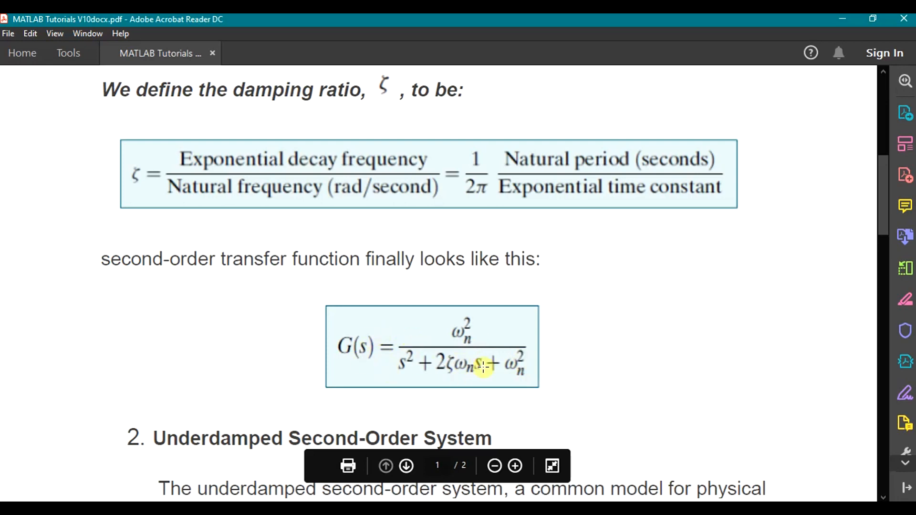
scroll(down, 3)
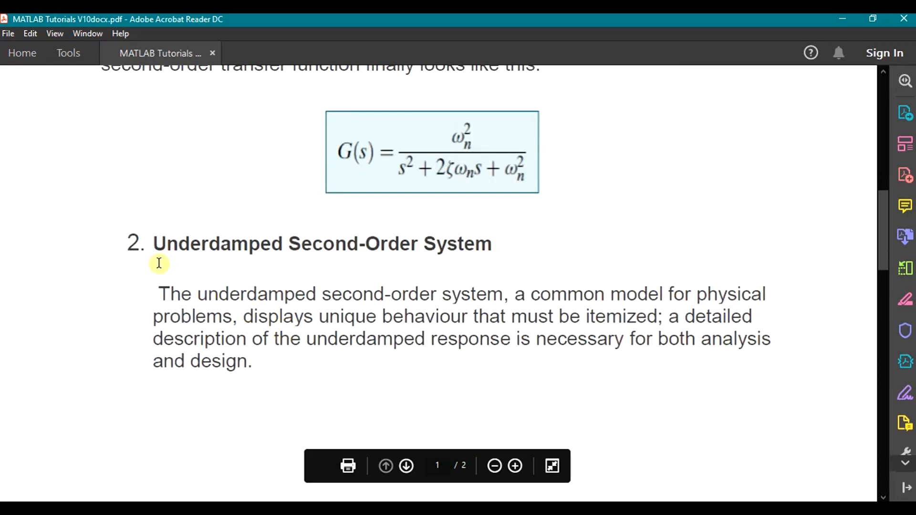
mouse_move(203, 275)
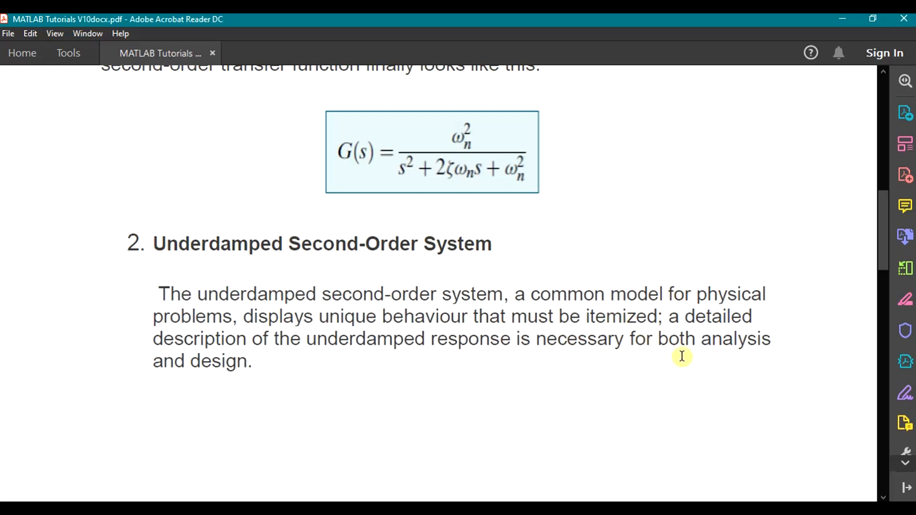
mouse_move(367, 368)
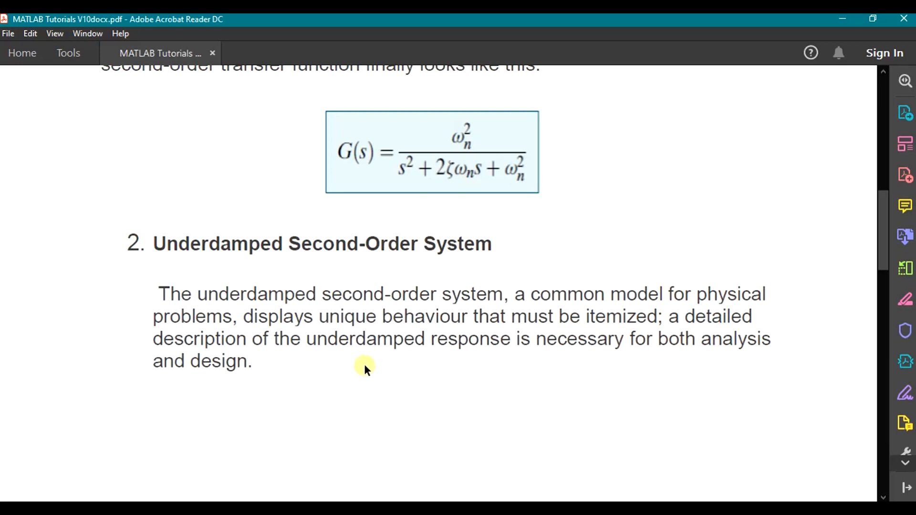
mouse_move(712, 366)
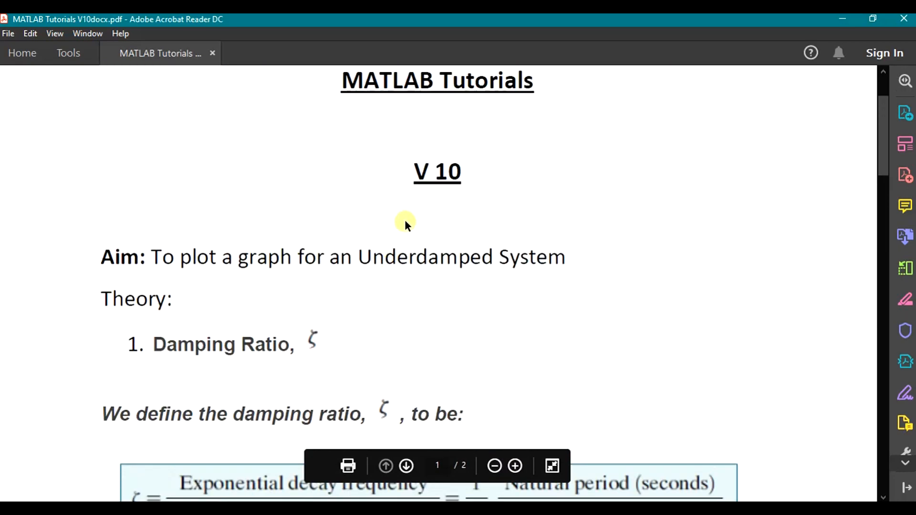
mouse_move(208, 326)
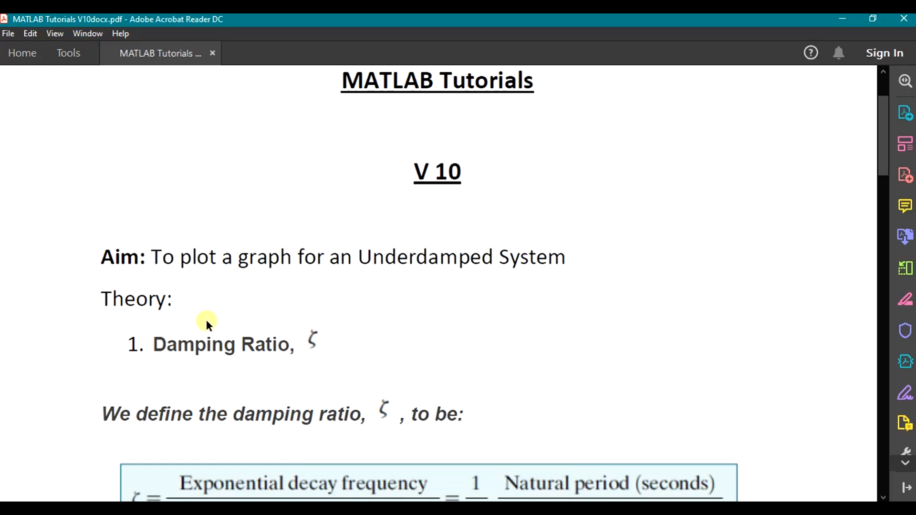
mouse_move(152, 258)
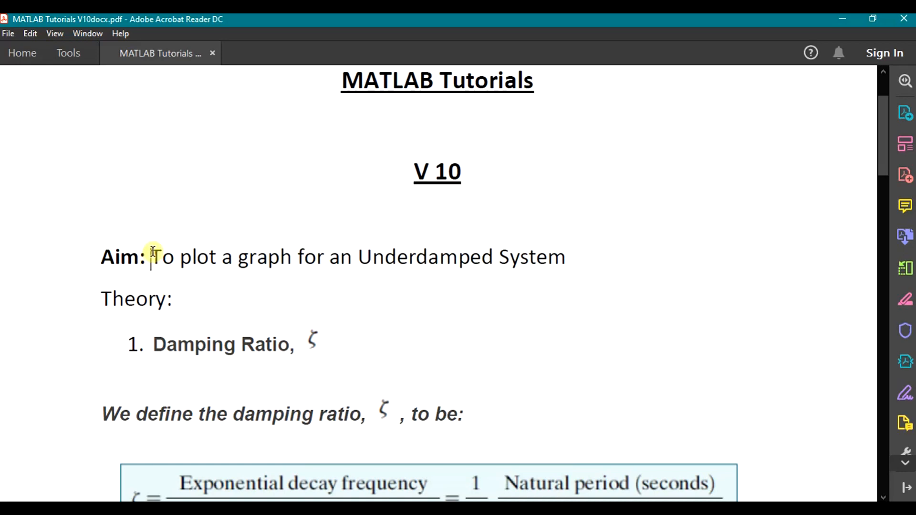
Begin a new script with the comment '% To plot a graph for an Underdamped System'.
drag(150, 257, 565, 257)
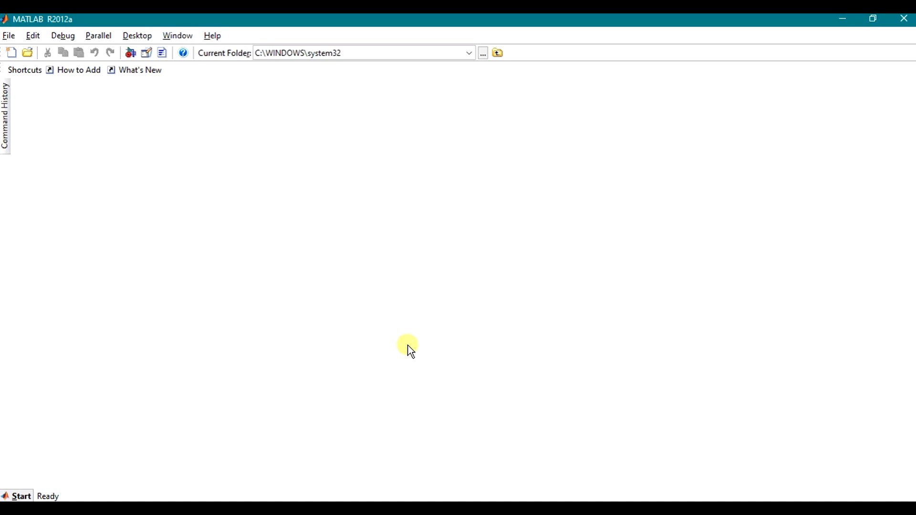
click(14, 50)
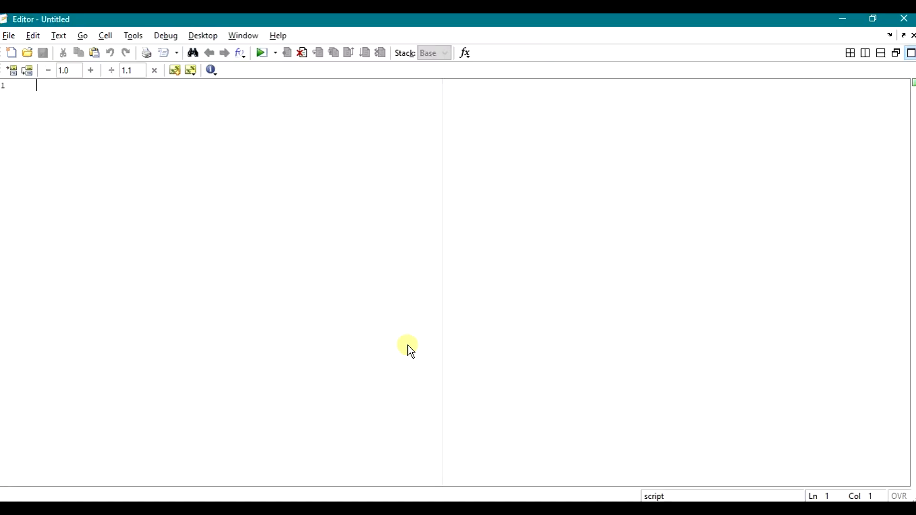
mouse_move(309, 317)
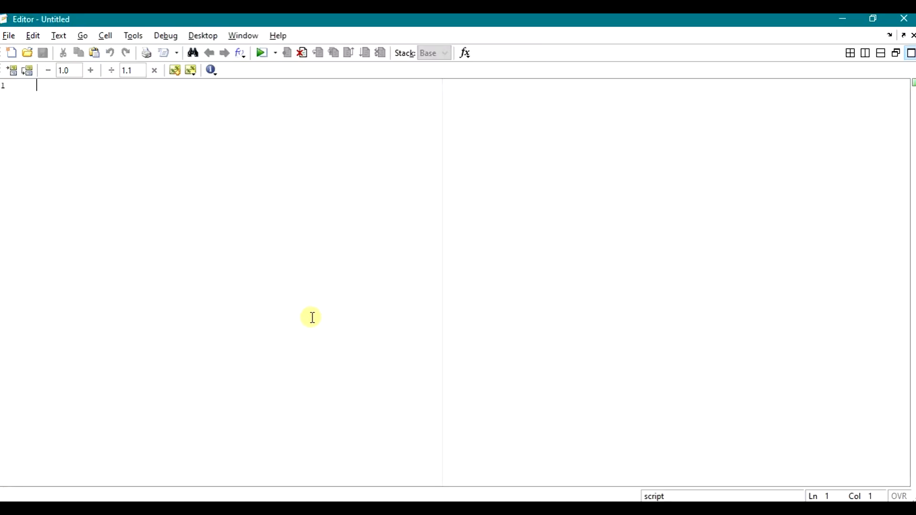
text(% To plot a graph for an Underdamped System)
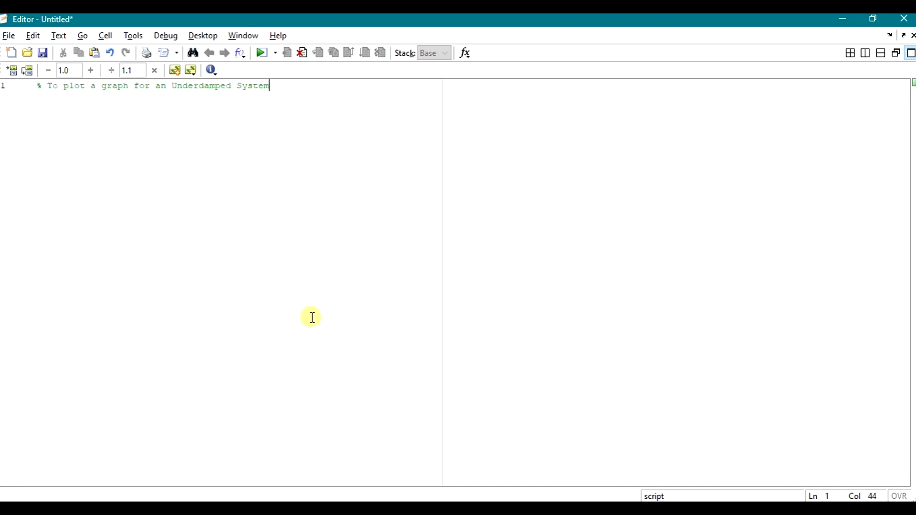
key(Enter)
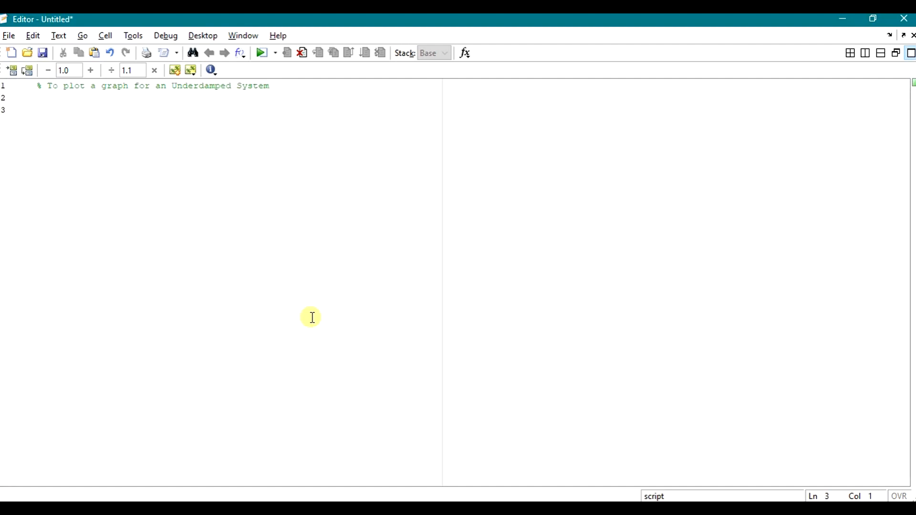
Add the housekeeping lines clc; and close all; below the comment.
text(clc;)
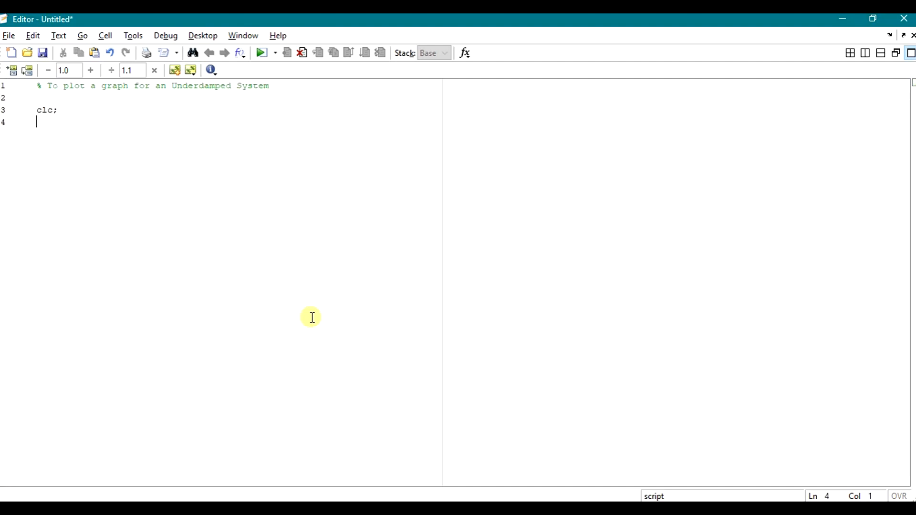
text(close)
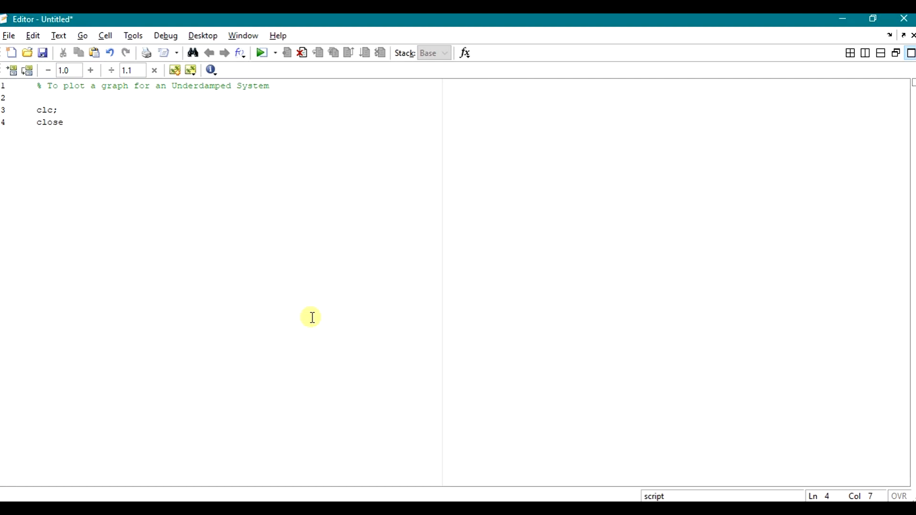
text(all;)
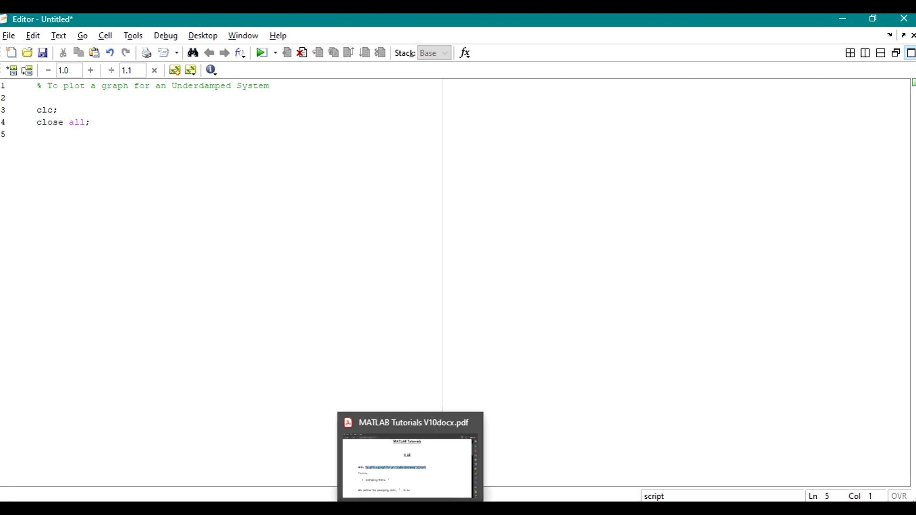
click(407, 423)
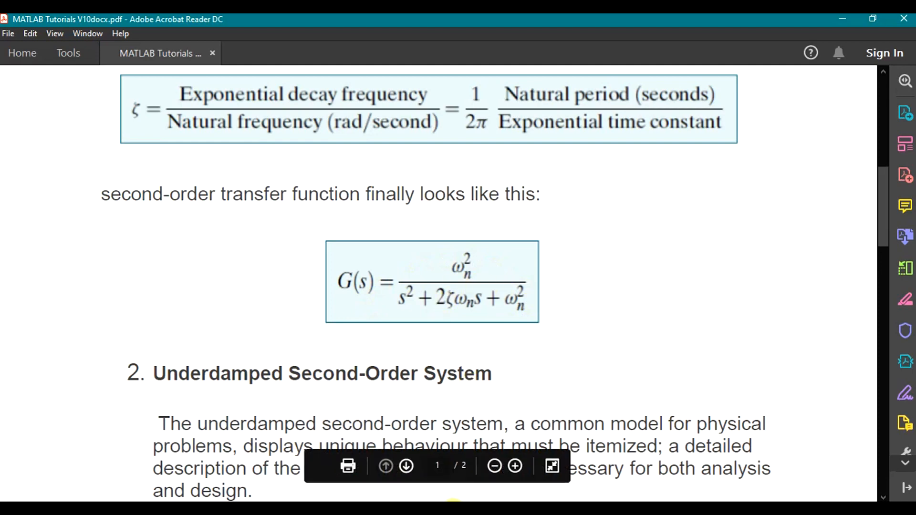
mouse_move(439, 277)
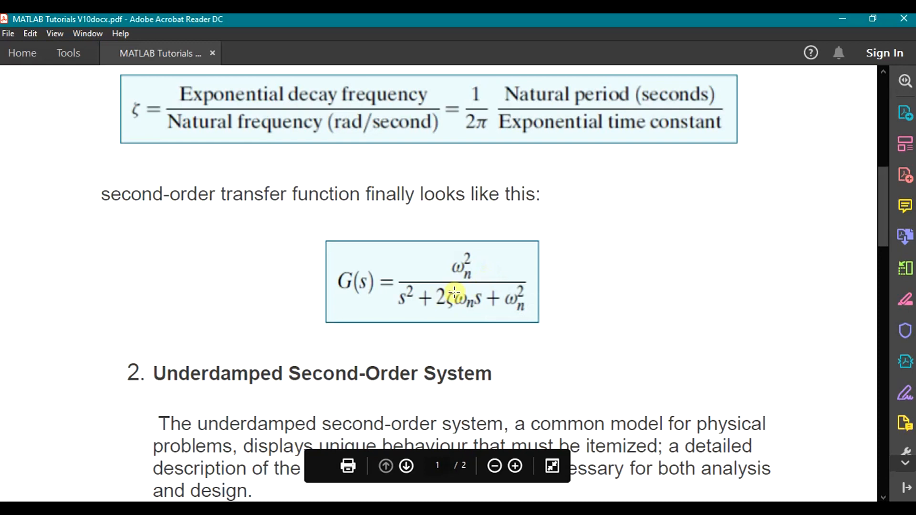
mouse_move(469, 312)
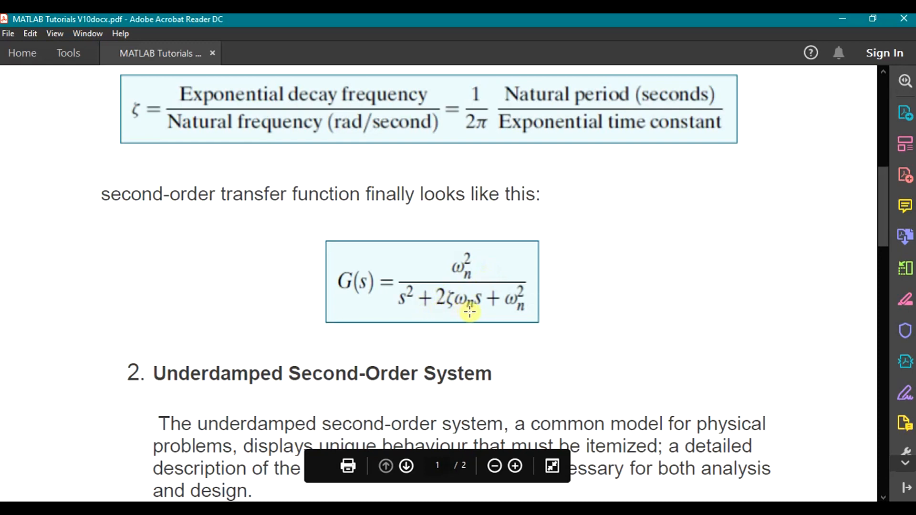
mouse_move(441, 510)
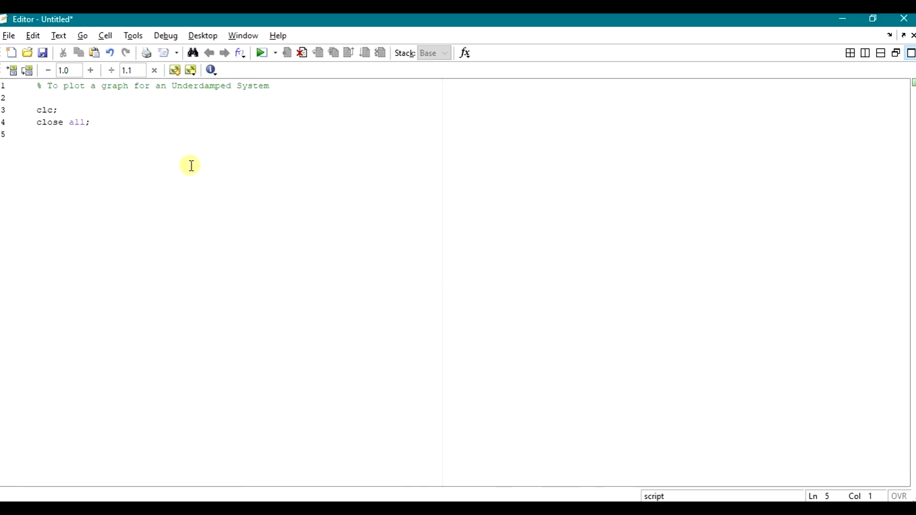
Define the coefficients num = [15]; and dem = [1 1 15]; in the script.
text(nu)
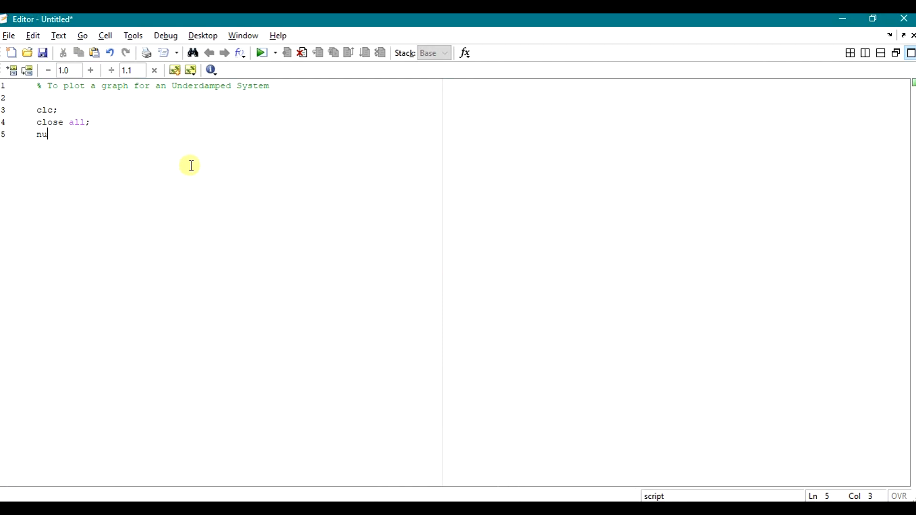
text(m =)
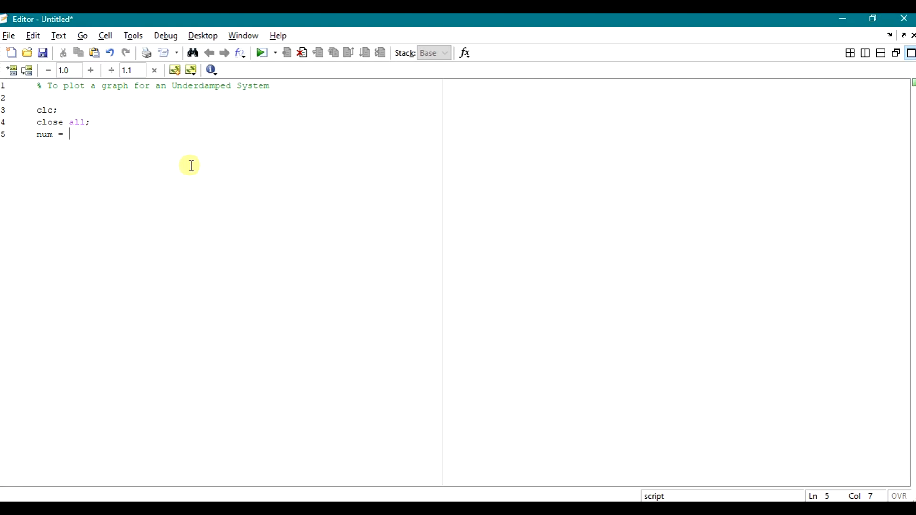
text({)
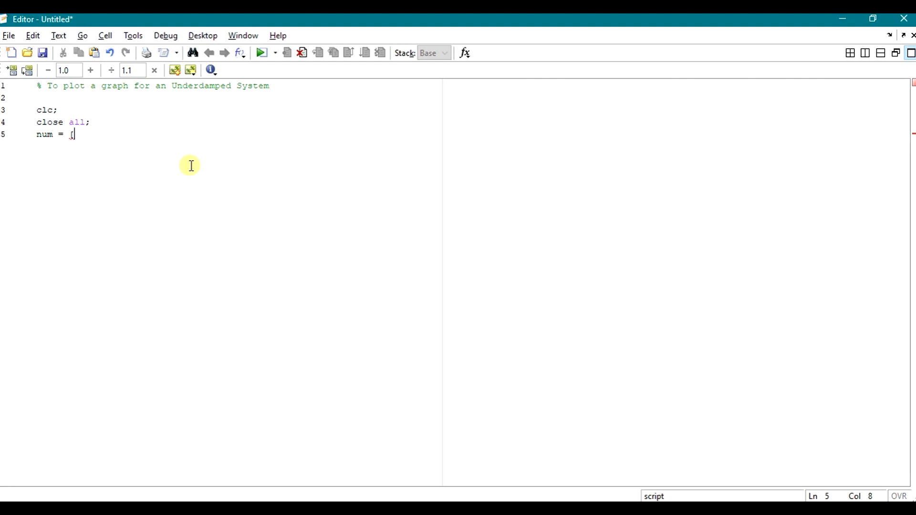
text(15];)
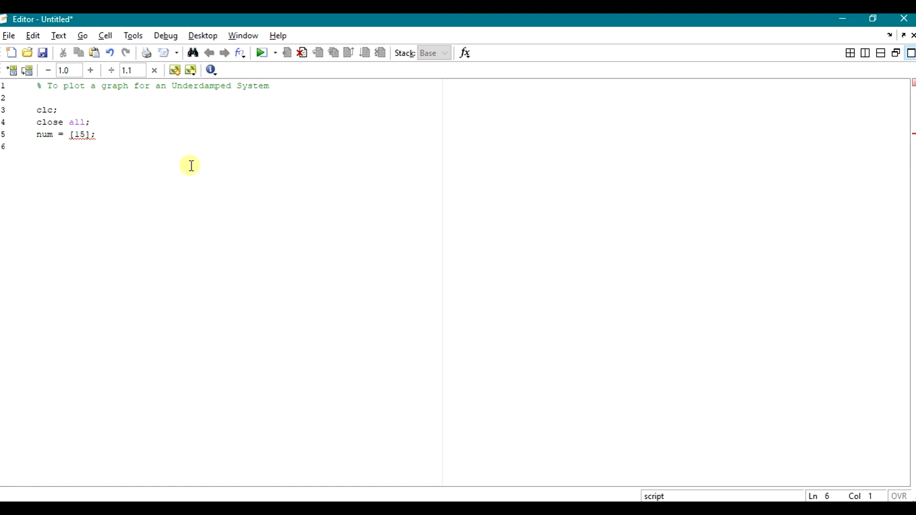
text(dem = [ 1)
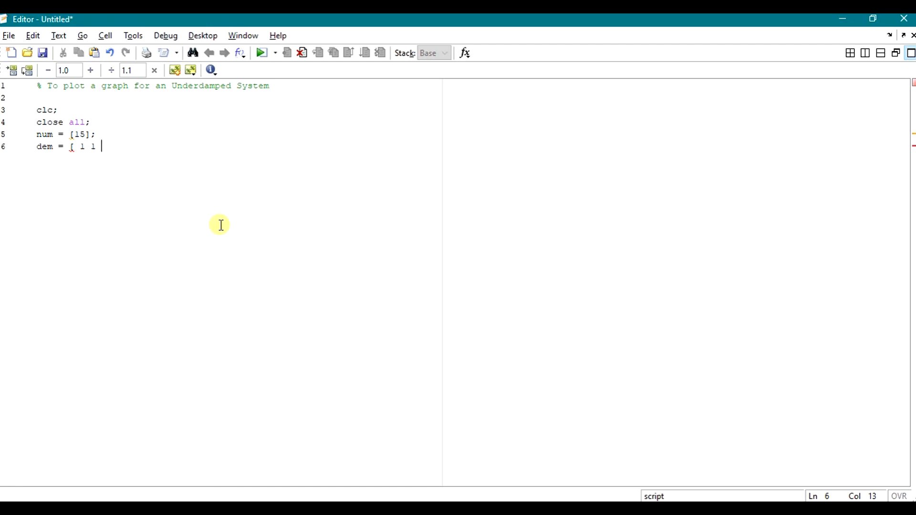
text(15];)
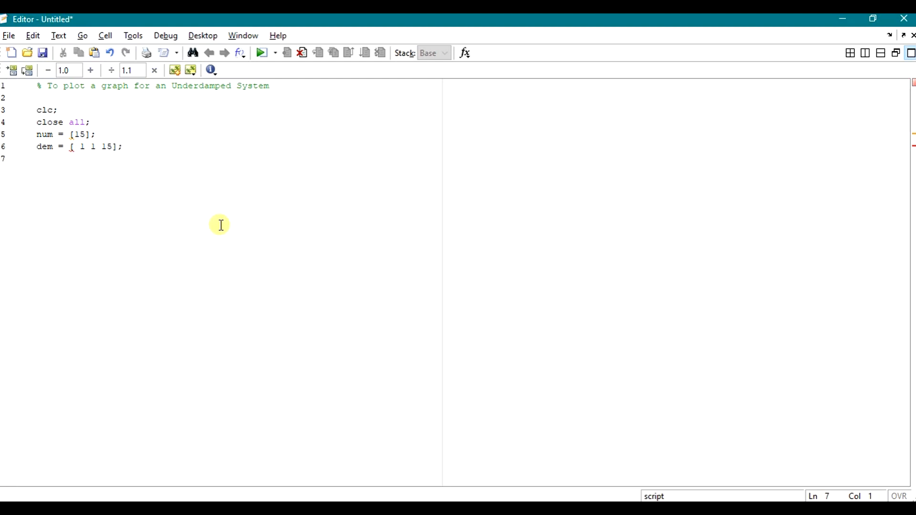
Build the transfer function tf1 = tf(num,dem);.
text(tf1)
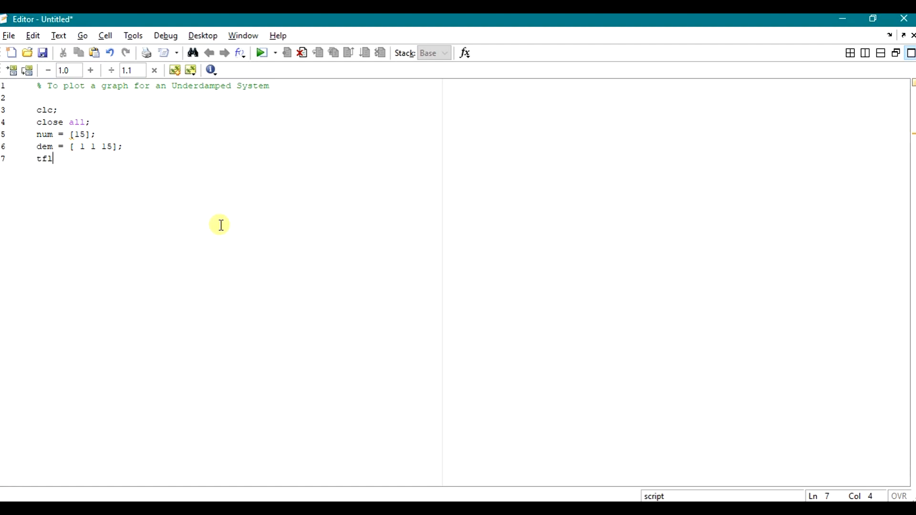
text(=)
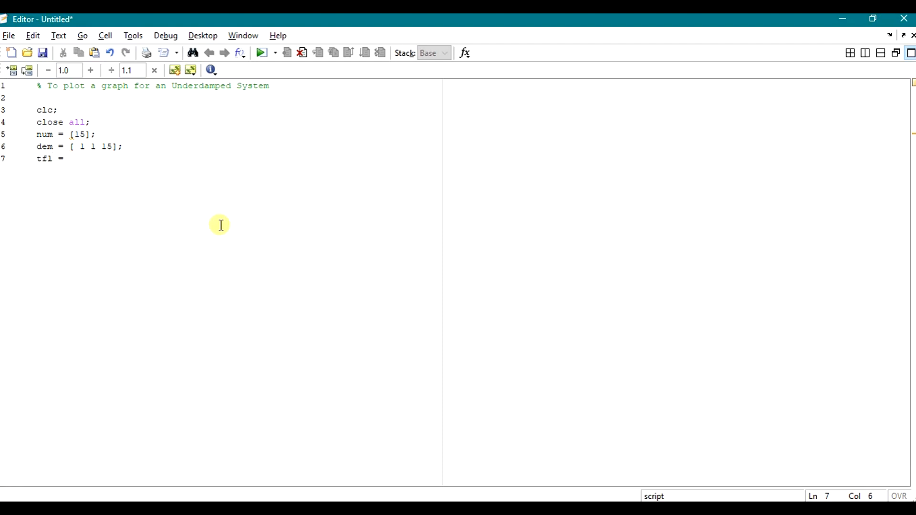
text(tf)
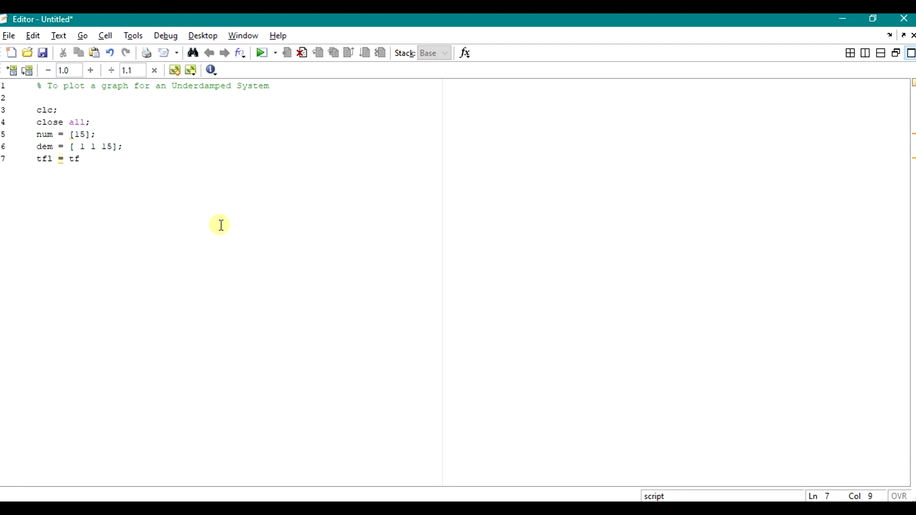
text((n)
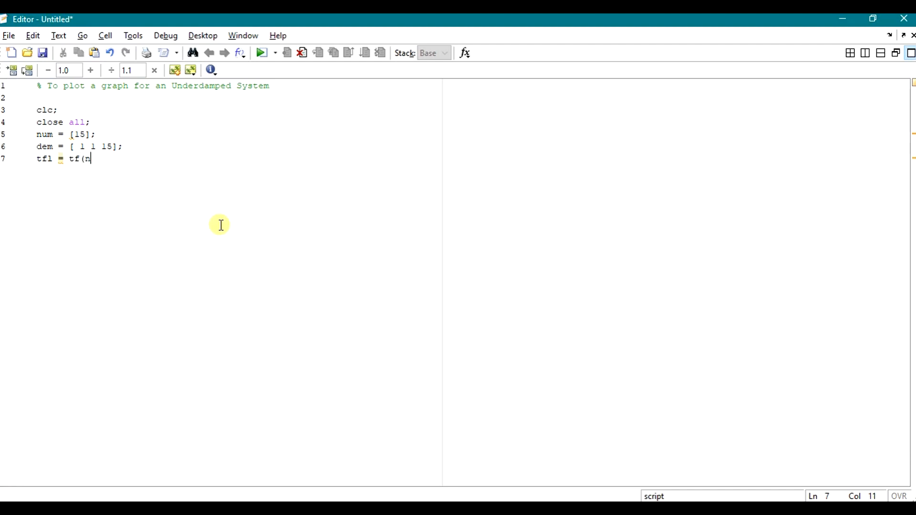
text(um.dem)
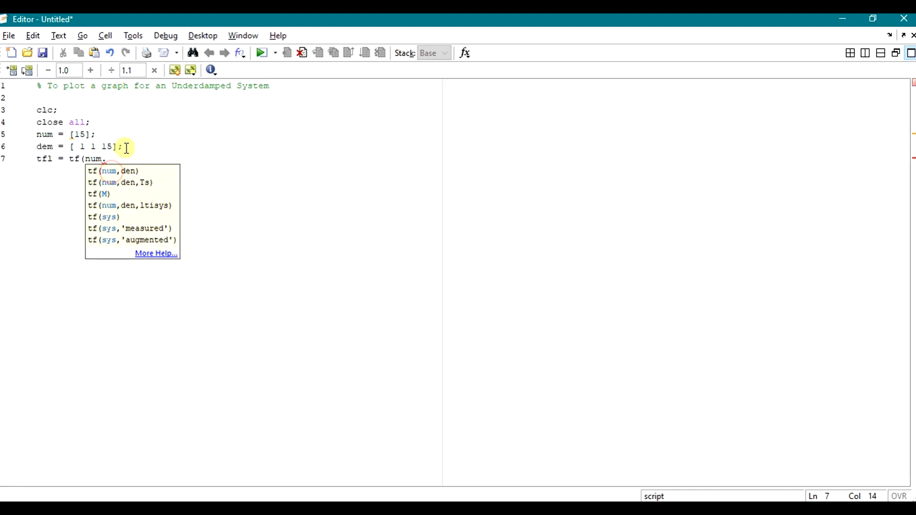
text(,)
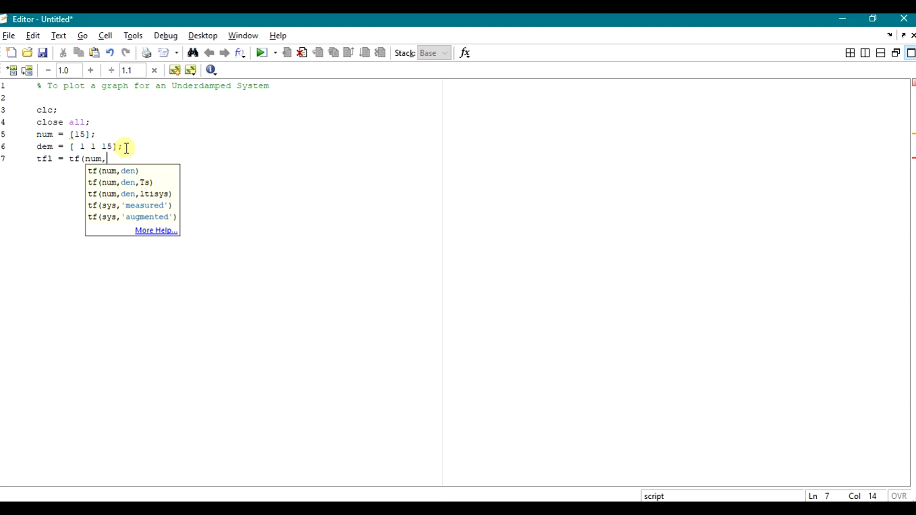
text(dem)
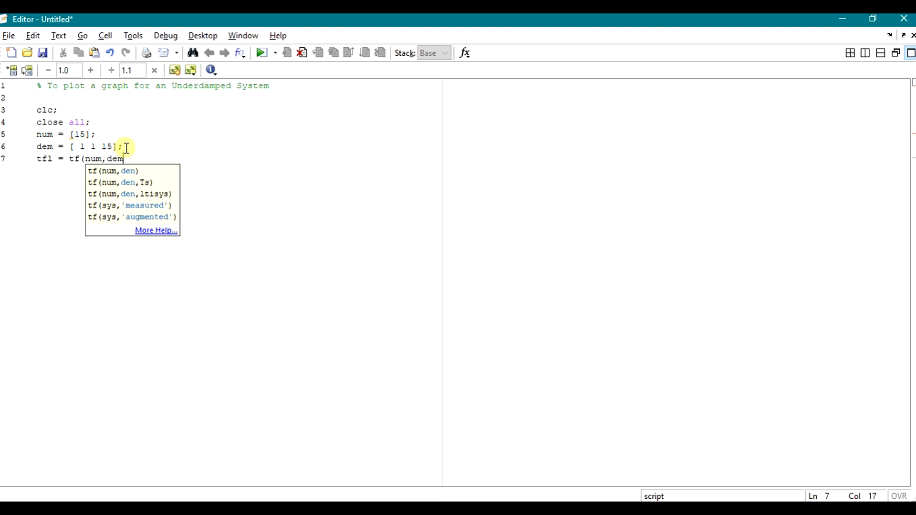
text();)
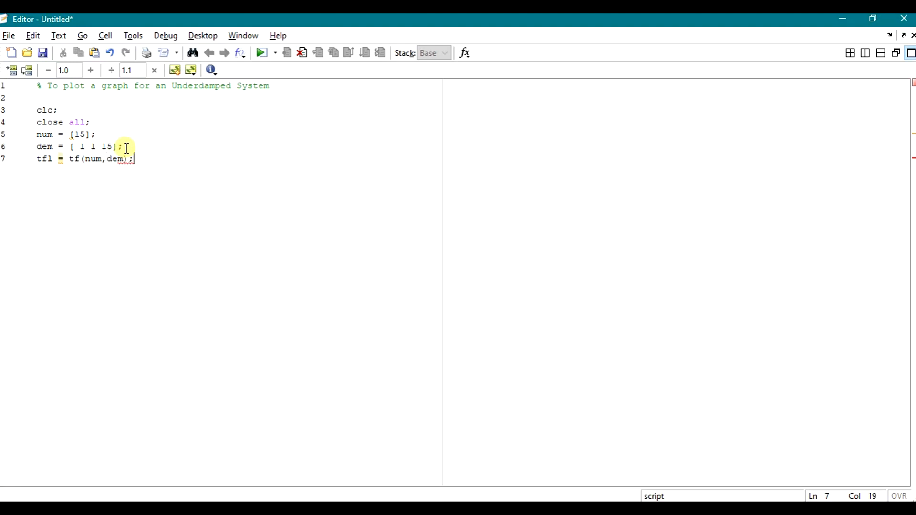
Plot the impulse response with impulse(tf1); and turn grid on;.
text(im)
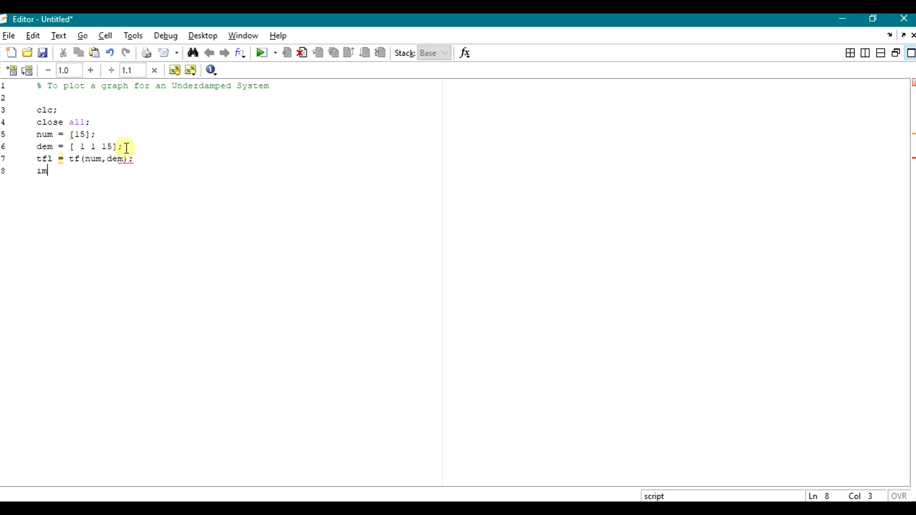
text(pulse)
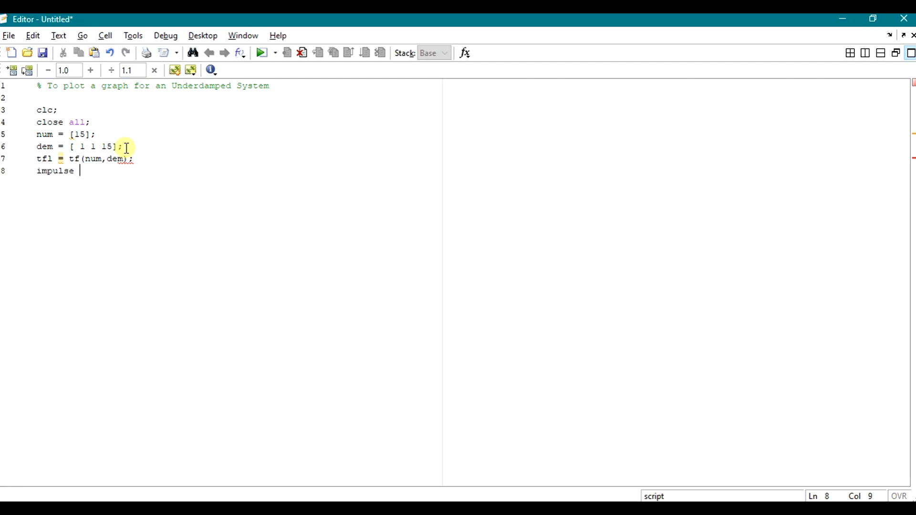
text((t)
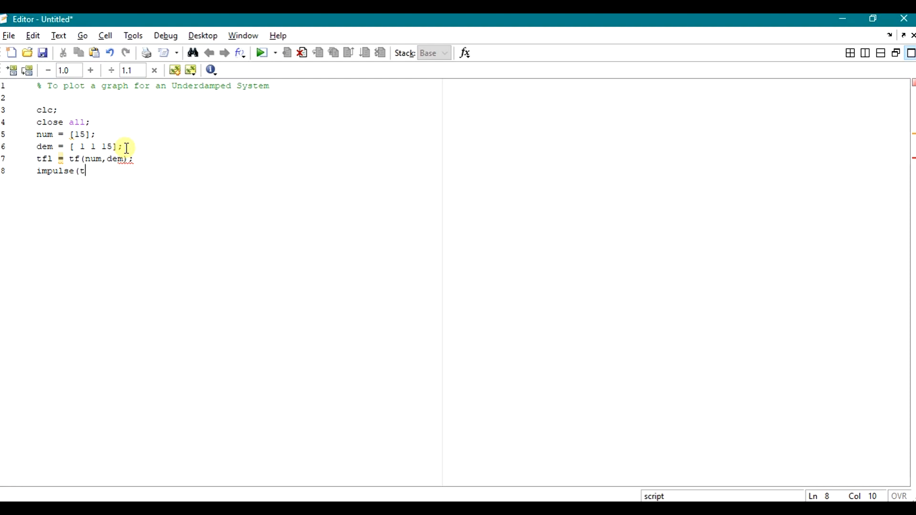
text(f1)
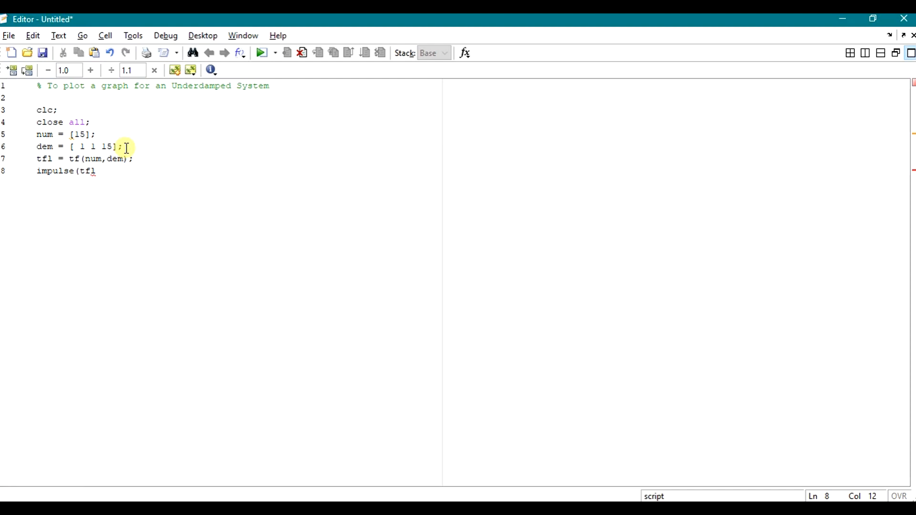
text())
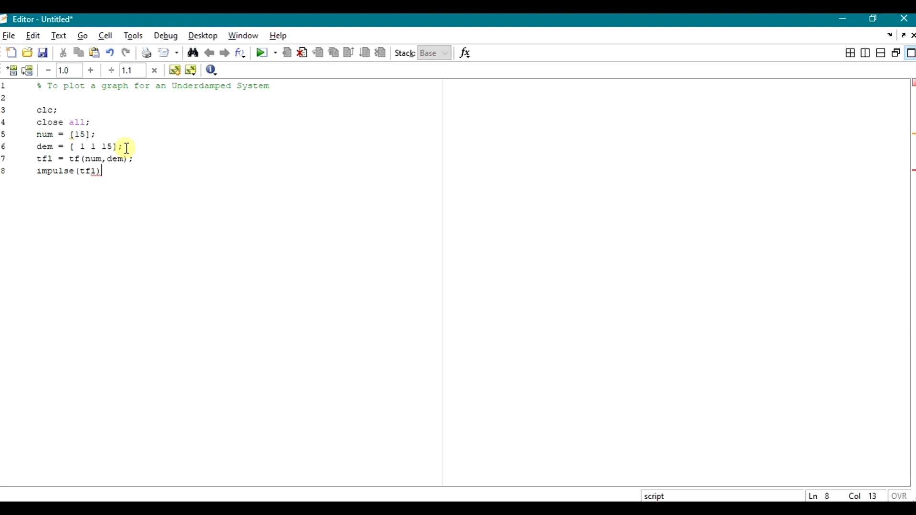
text(;)
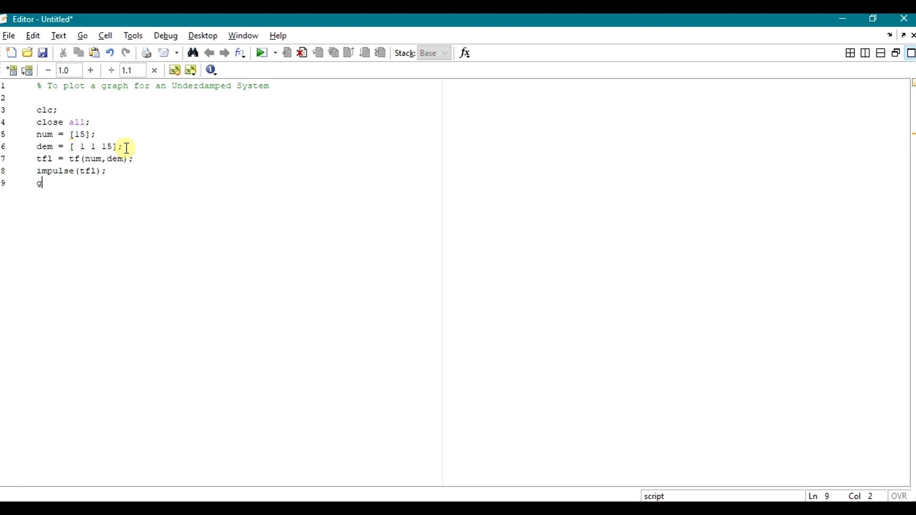
text(rid on)
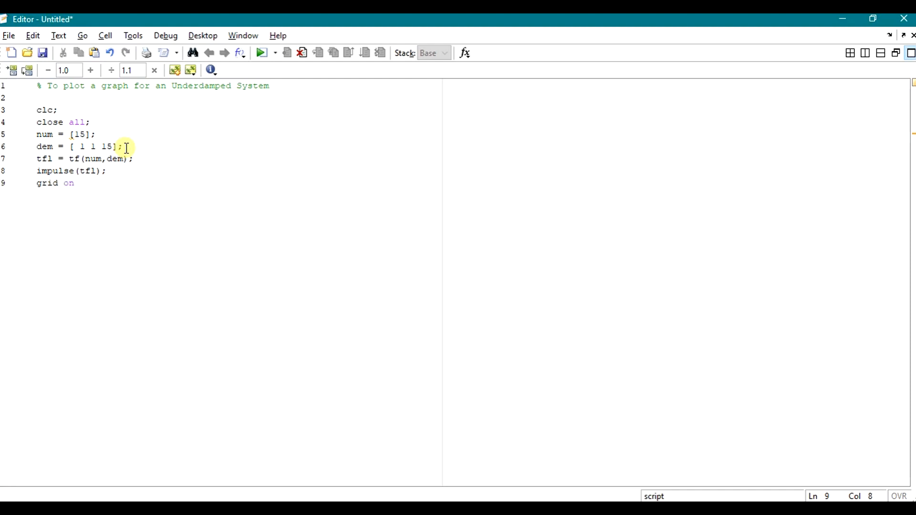
text(;)
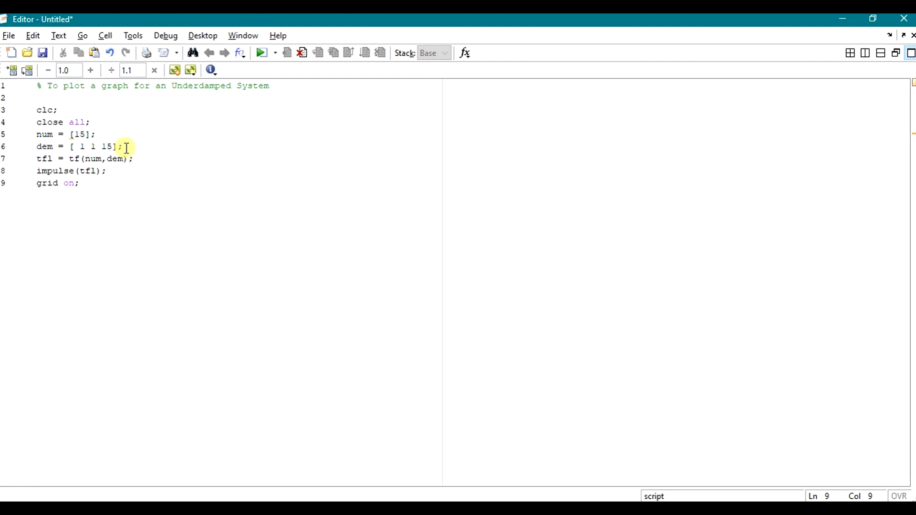
Save the script as matlabcoding010.m in the Desktop\MATLAB Coding folder.
click(42, 52)
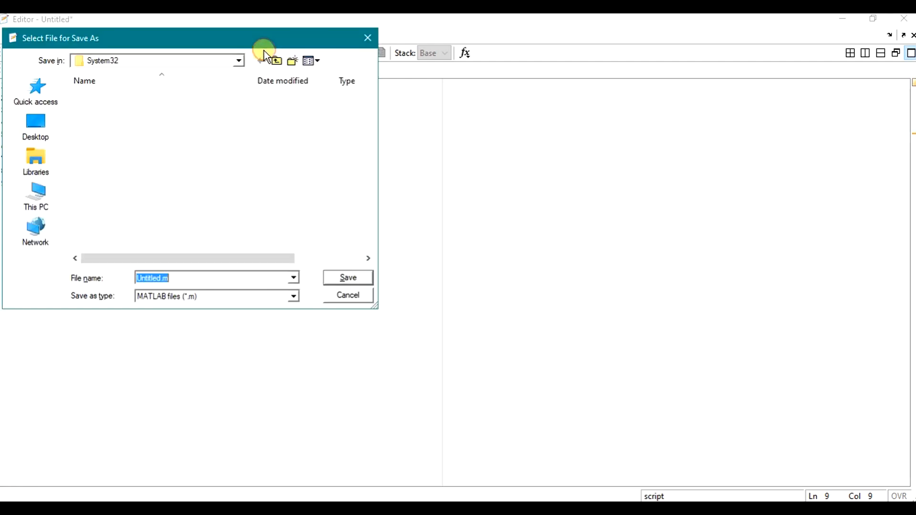
click(34, 124)
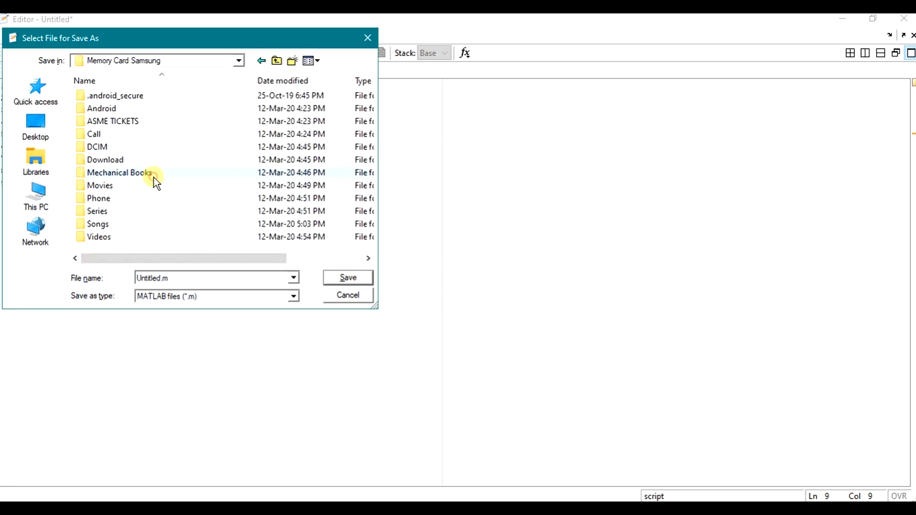
click(35, 126)
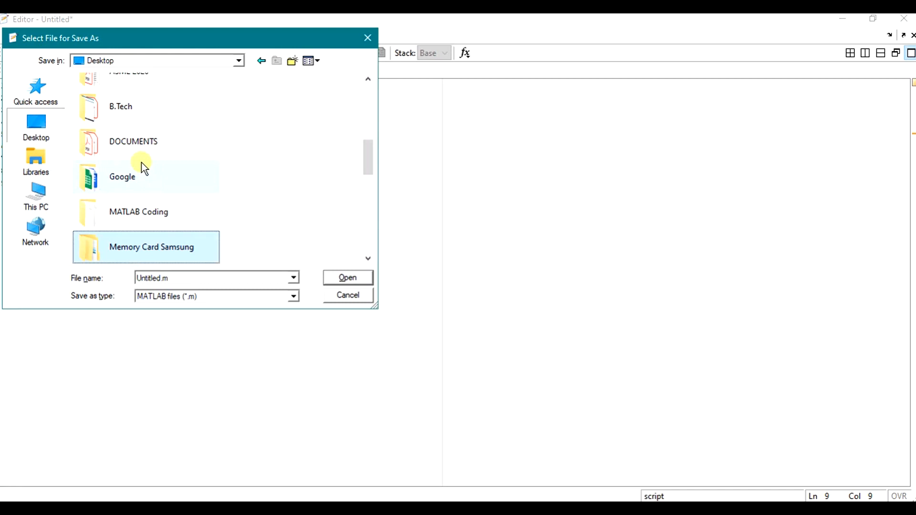
double_click(140, 212)
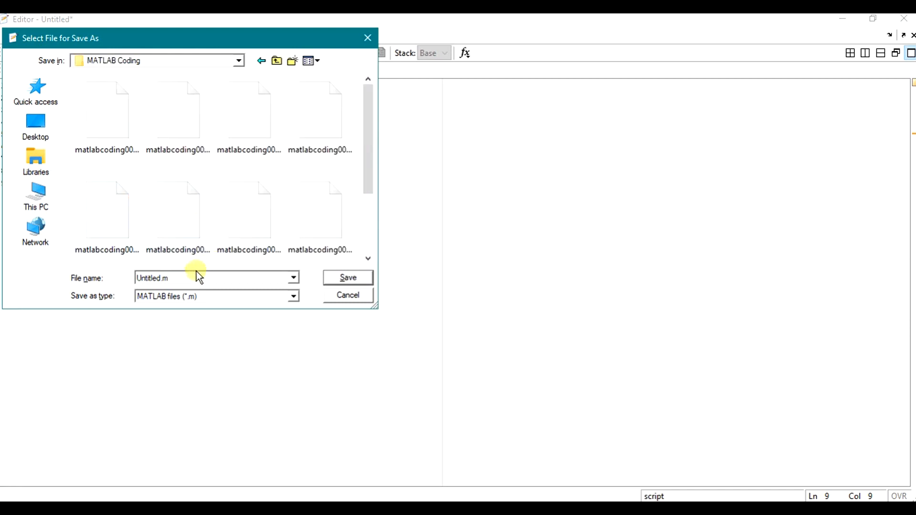
text(matlabcoding00)
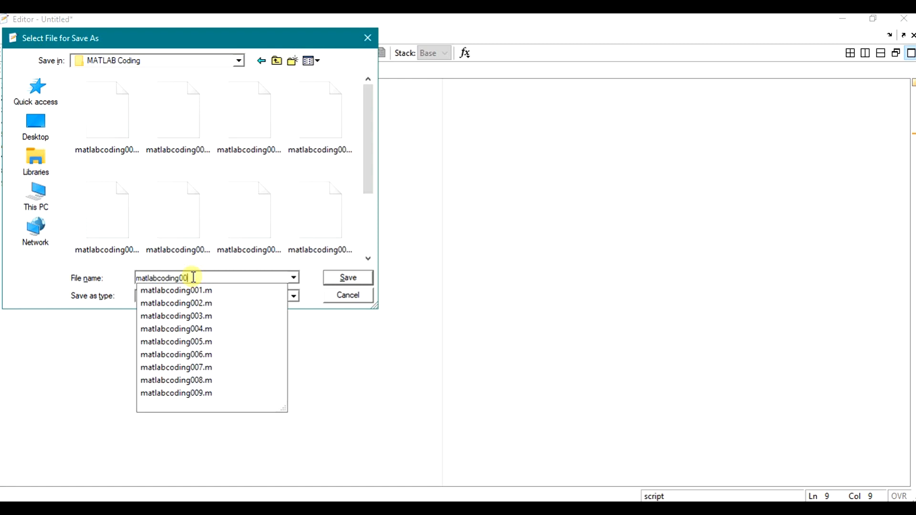
key(Backspace)
text(1)
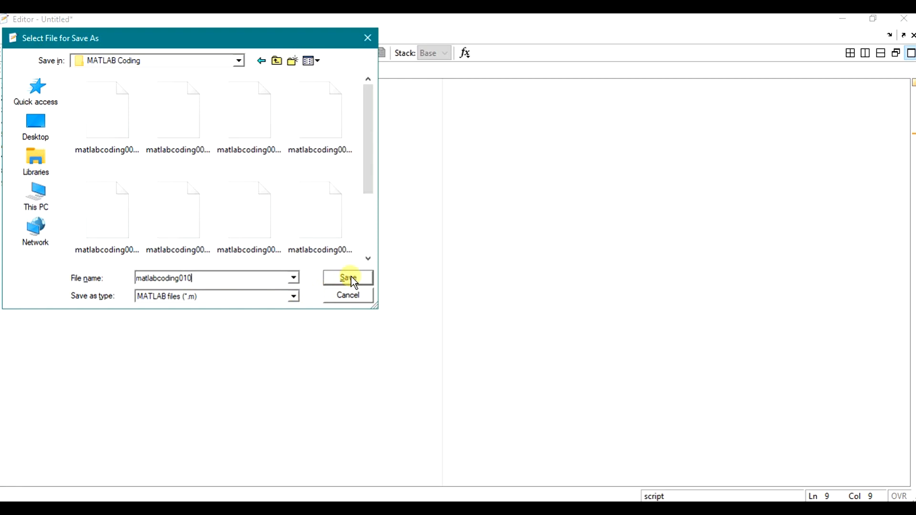
click(347, 277)
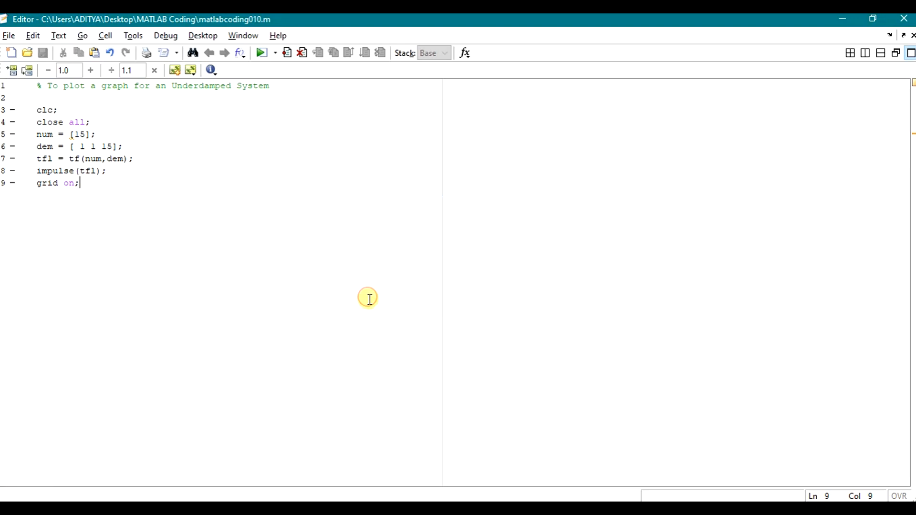
mouse_move(440, 496)
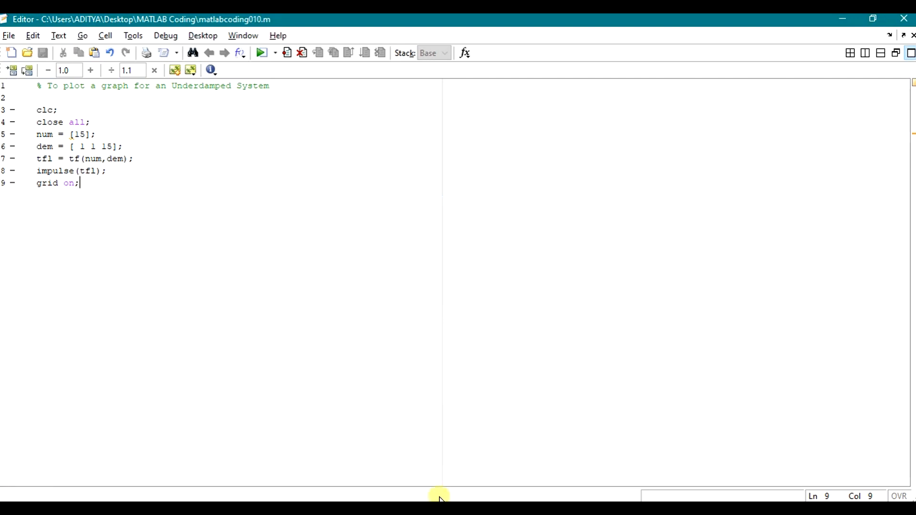
click(263, 53)
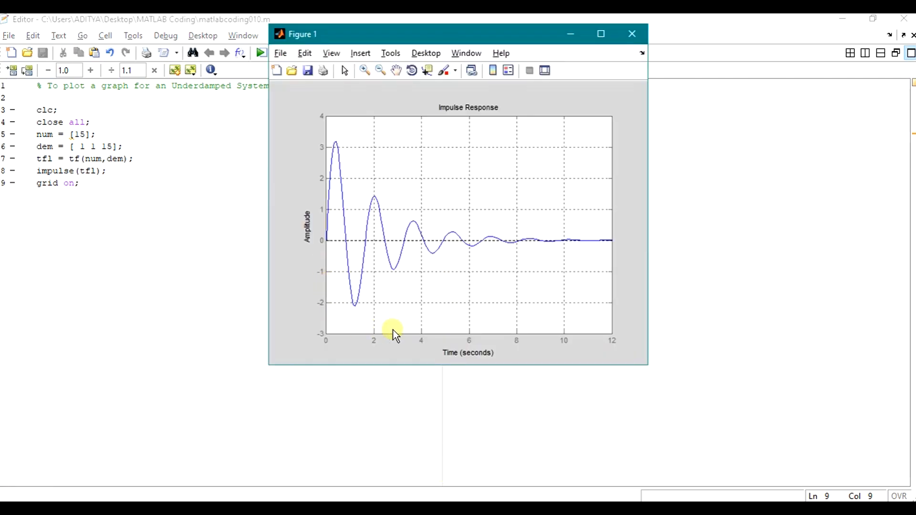
click(600, 33)
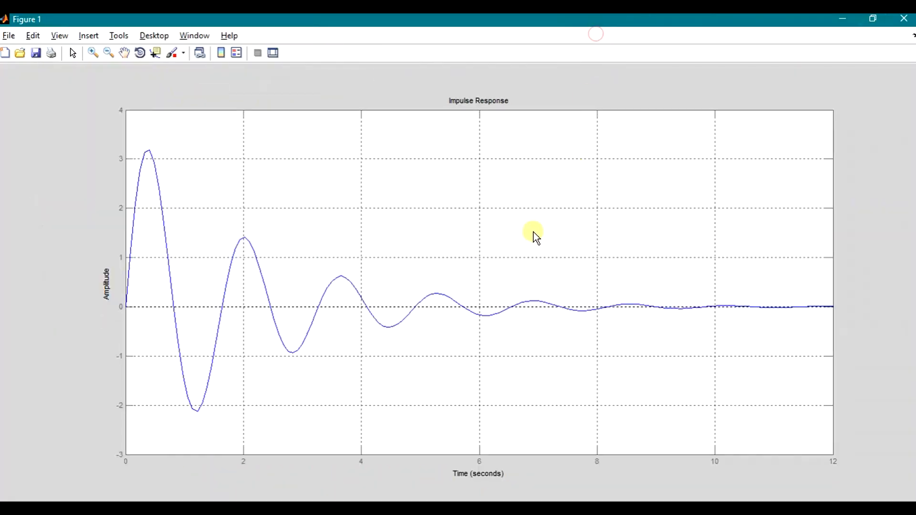
mouse_move(145, 172)
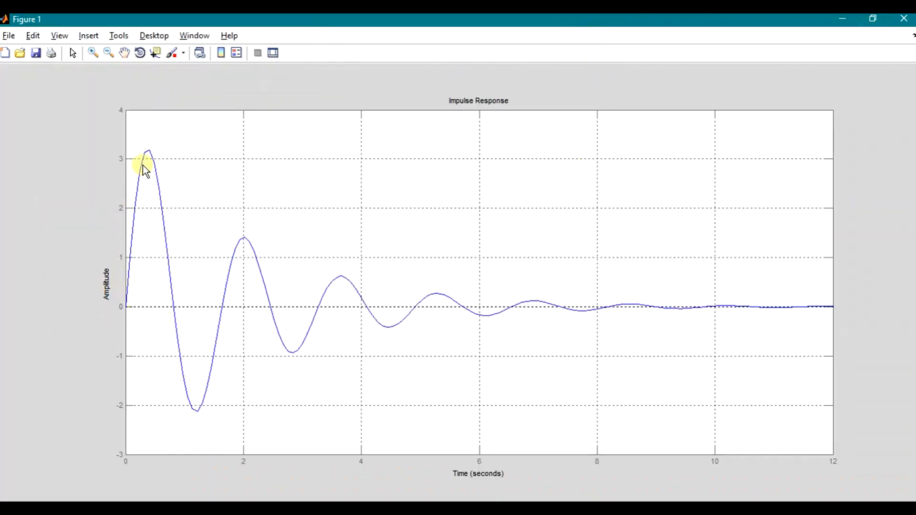
mouse_move(125, 312)
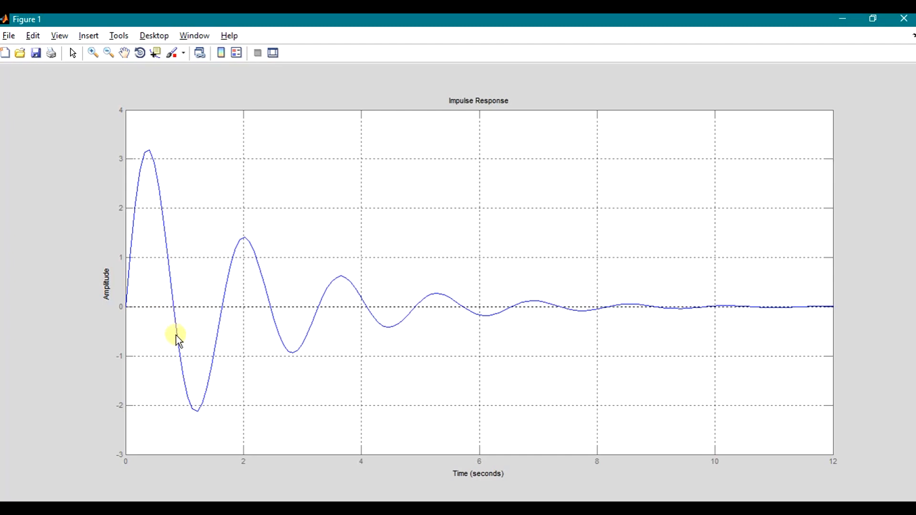
mouse_move(199, 419)
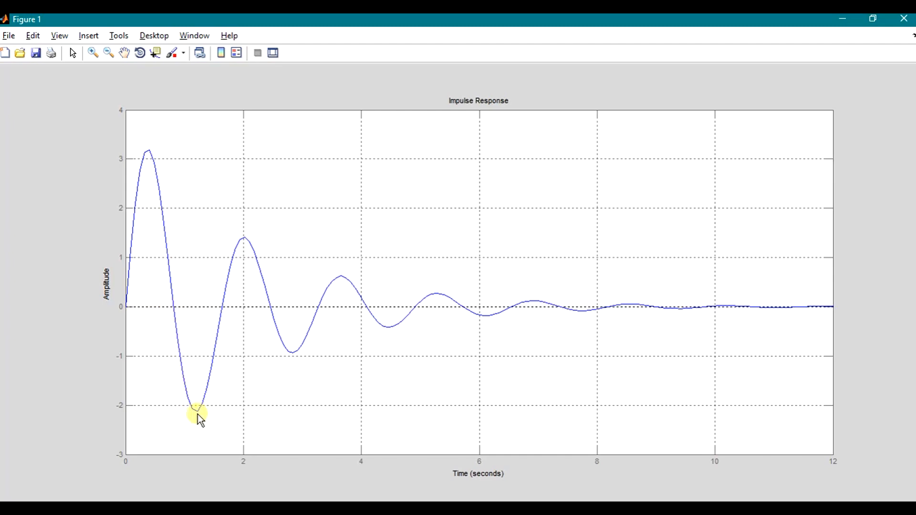
mouse_move(204, 415)
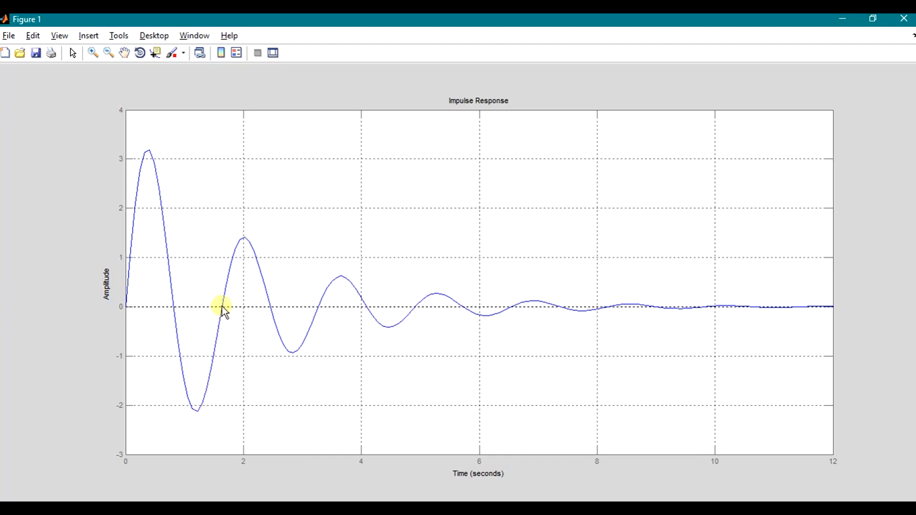
mouse_move(233, 263)
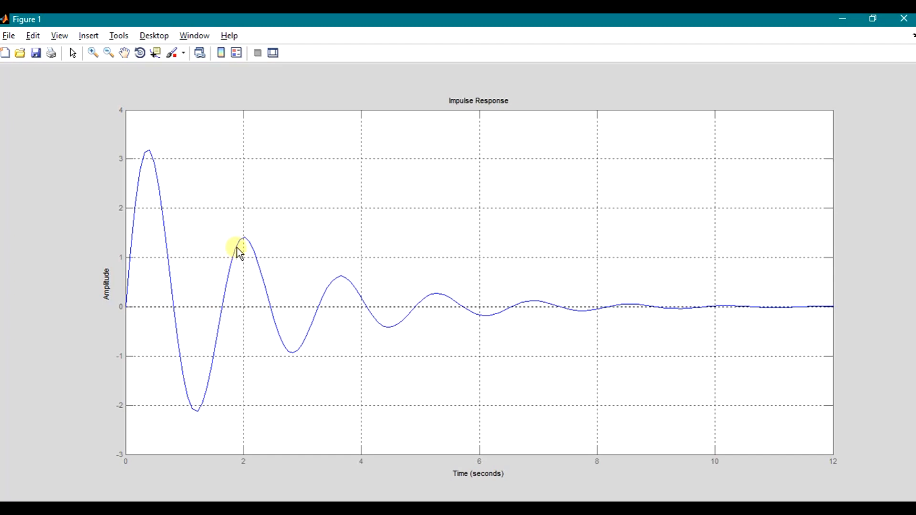
mouse_move(222, 246)
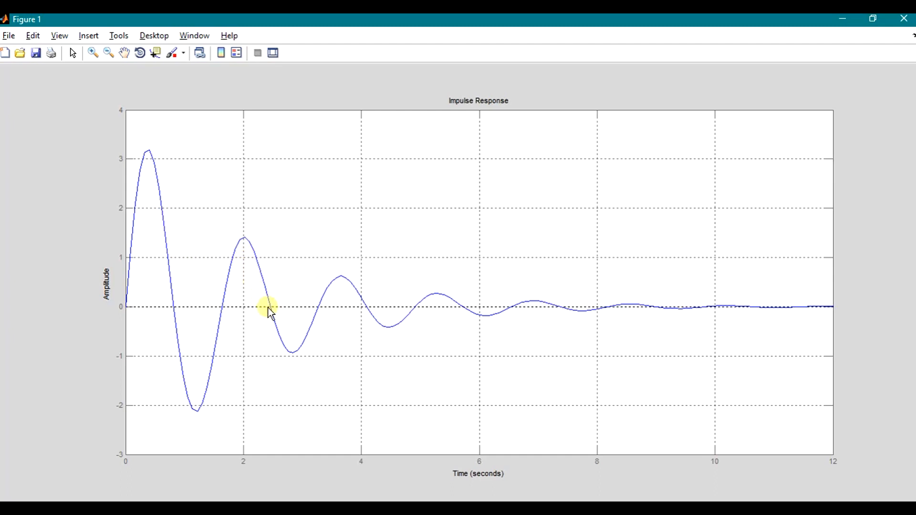
mouse_move(286, 361)
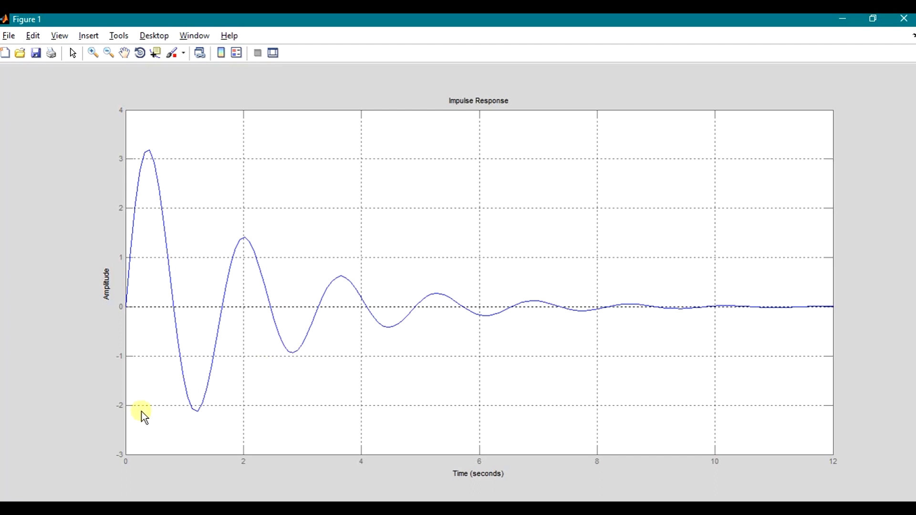
mouse_move(125, 411)
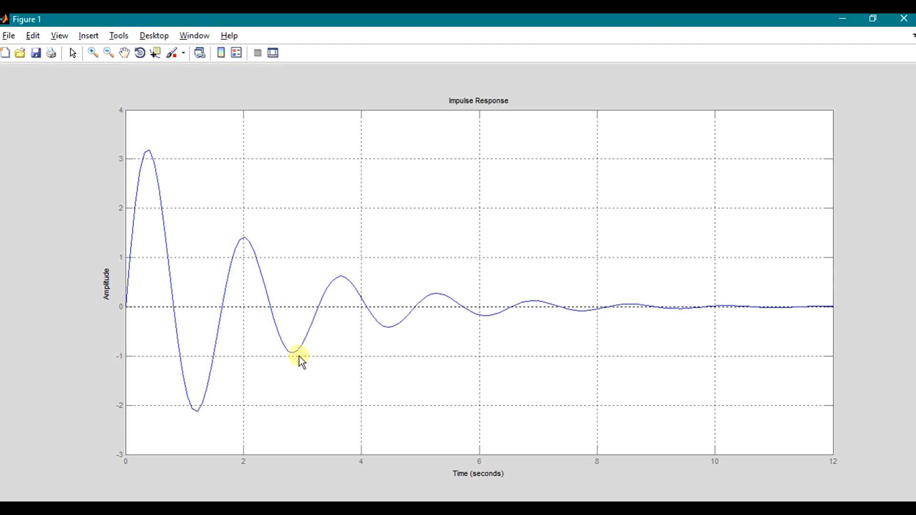
mouse_move(310, 325)
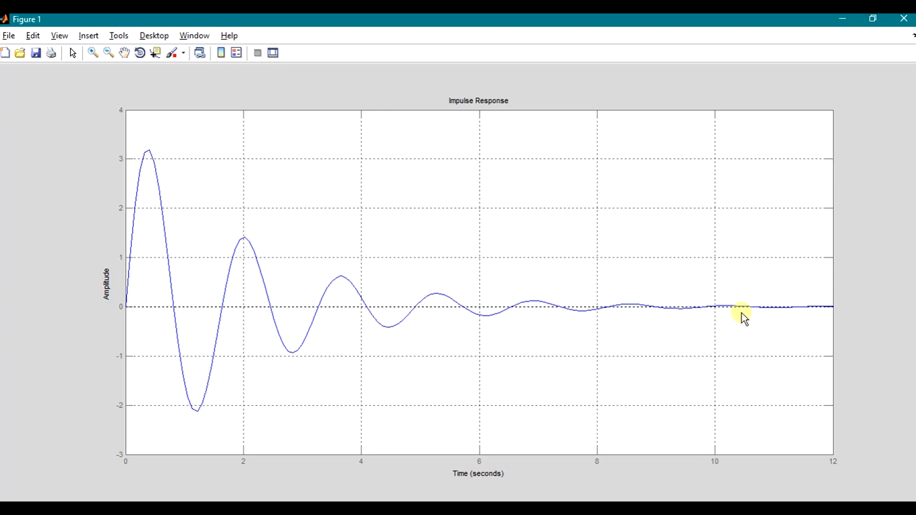
mouse_move(712, 309)
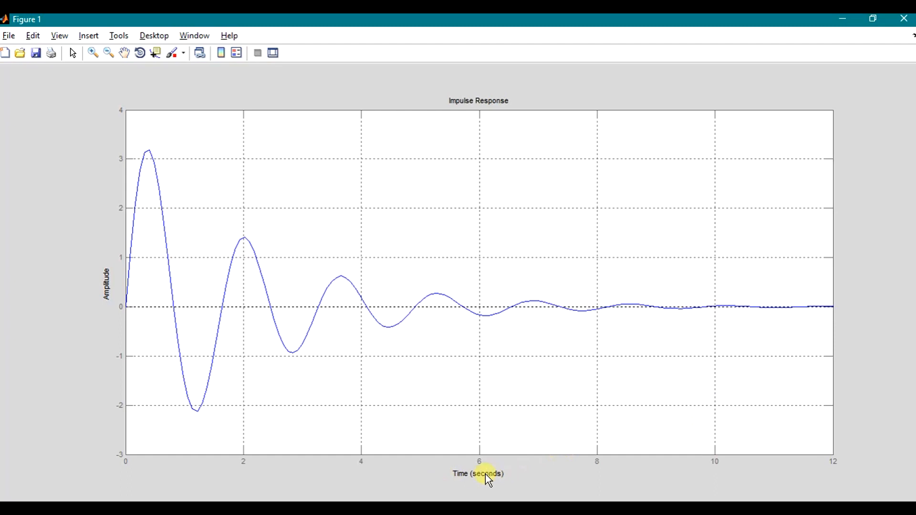
mouse_move(710, 460)
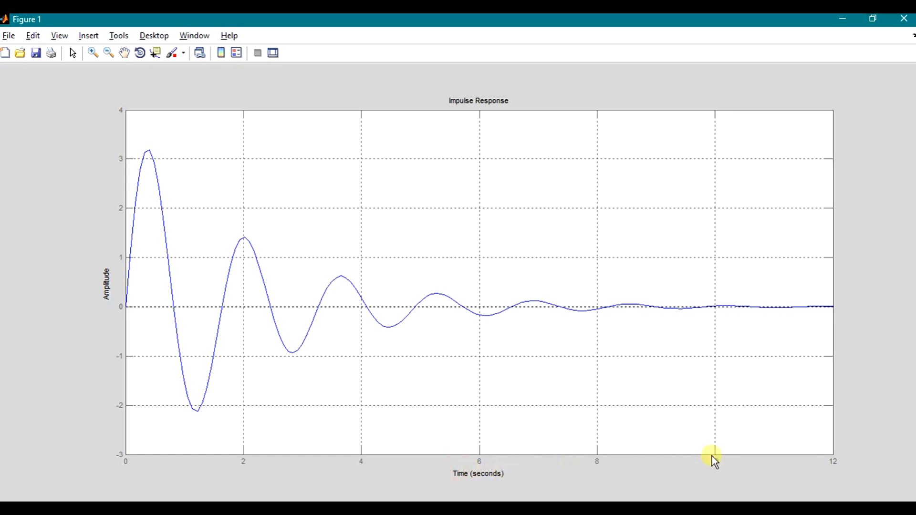
mouse_move(712, 309)
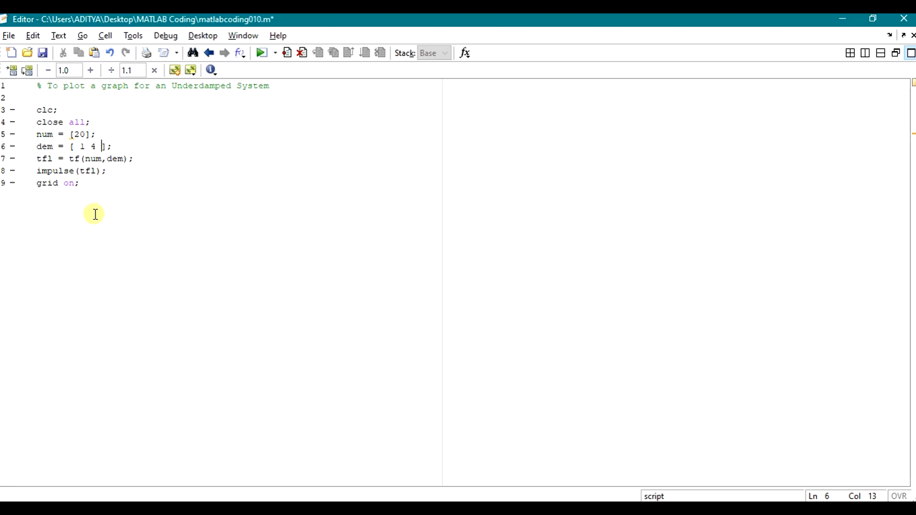
Rerun with dem = [1 4 20] and maximize the Figure 1 impulse-response plot.
text(20)
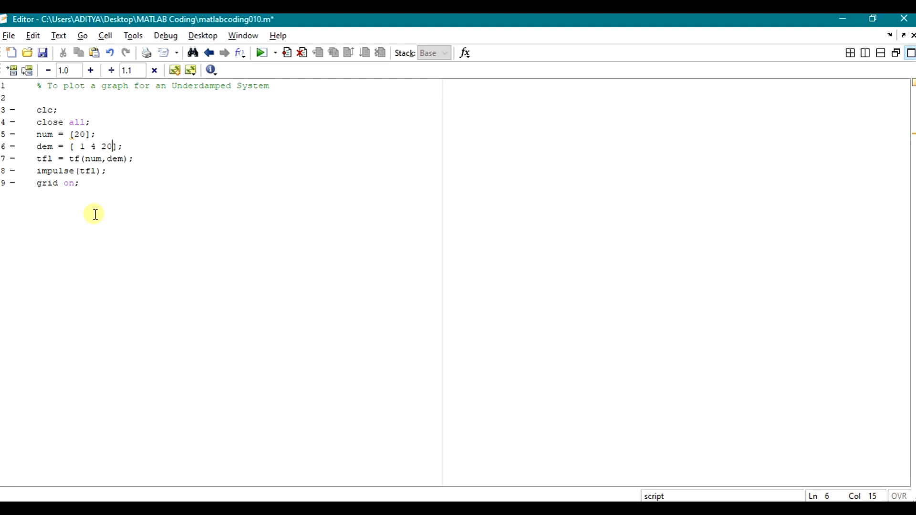
click(260, 52)
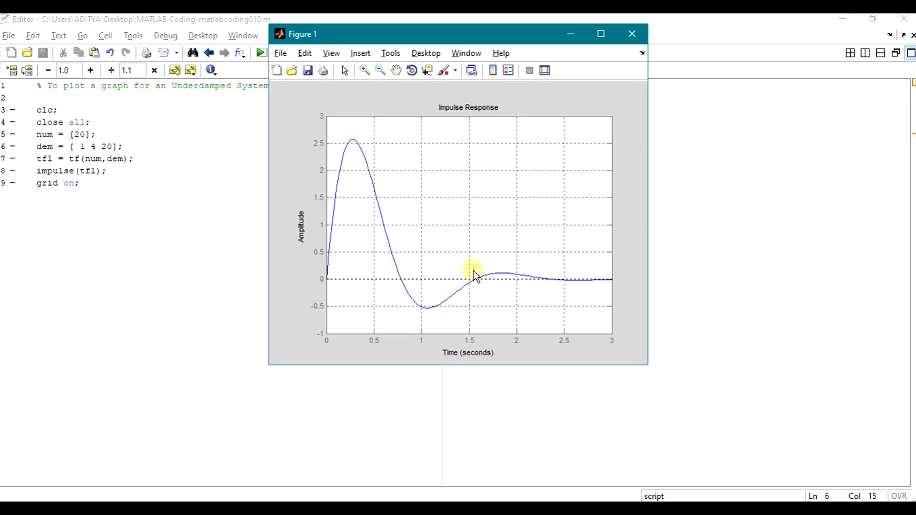
click(602, 33)
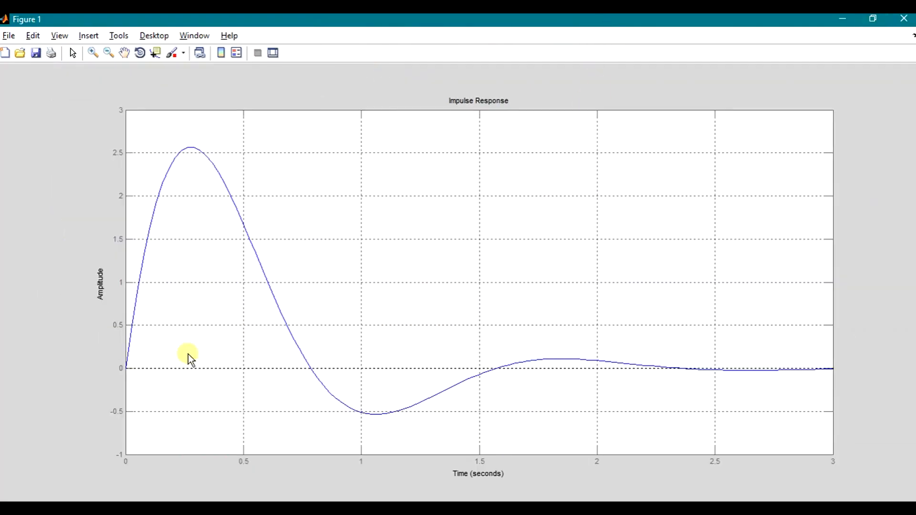
mouse_move(529, 469)
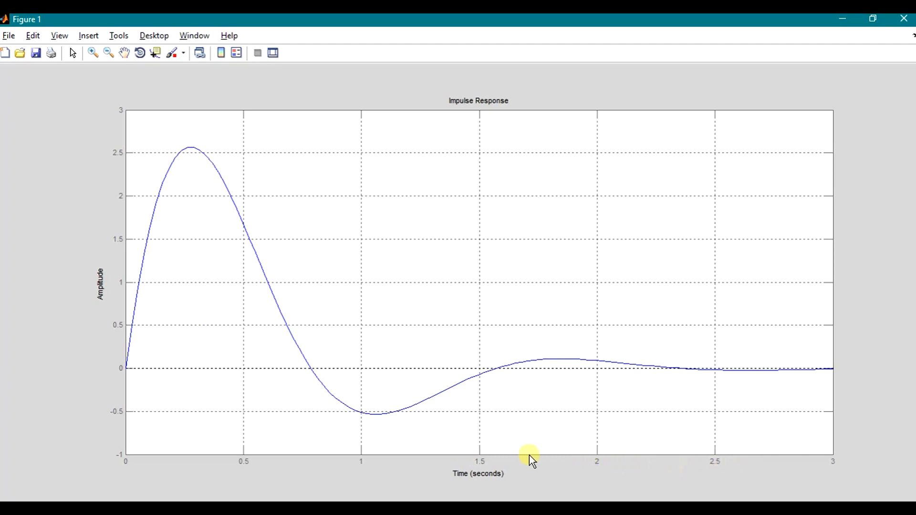
mouse_move(563, 395)
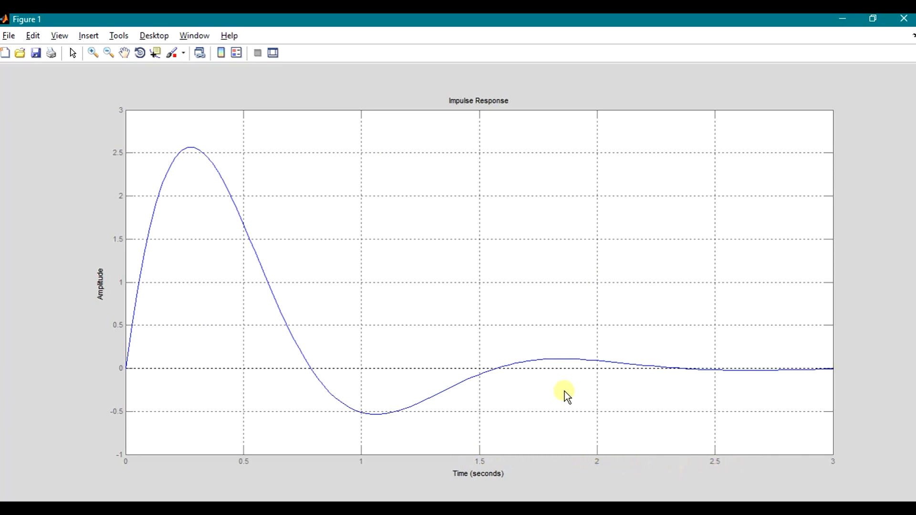
mouse_move(798, 389)
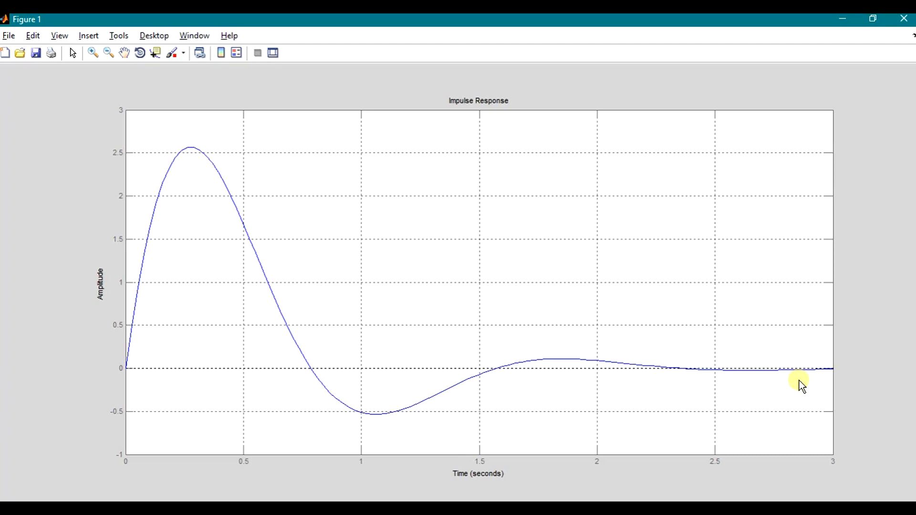
mouse_move(771, 49)
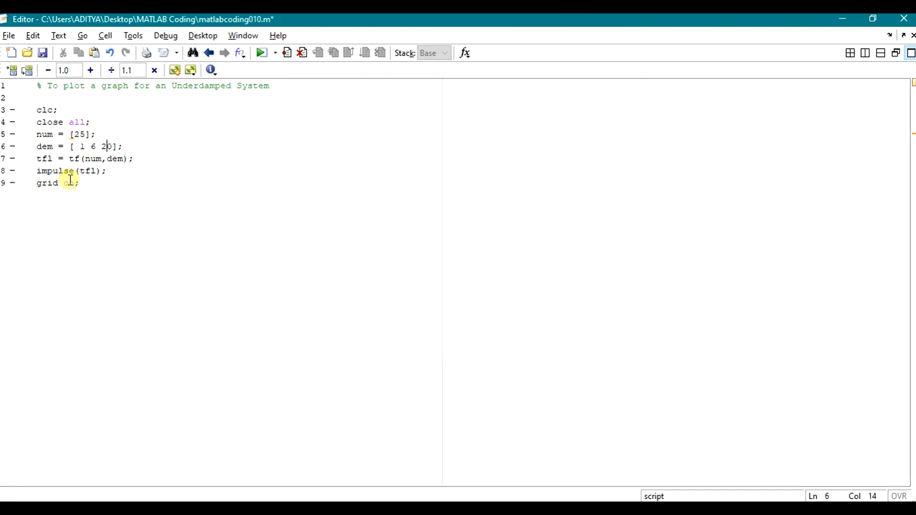
Rerun with num 25, dem [1 6 20], then num 30, dem [1 8 30] for a faster-settling response.
text(5)
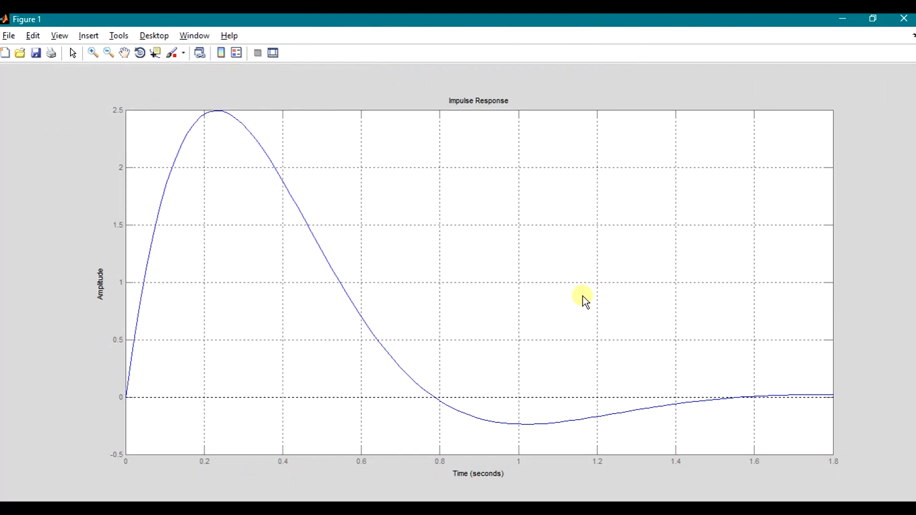
mouse_move(674, 420)
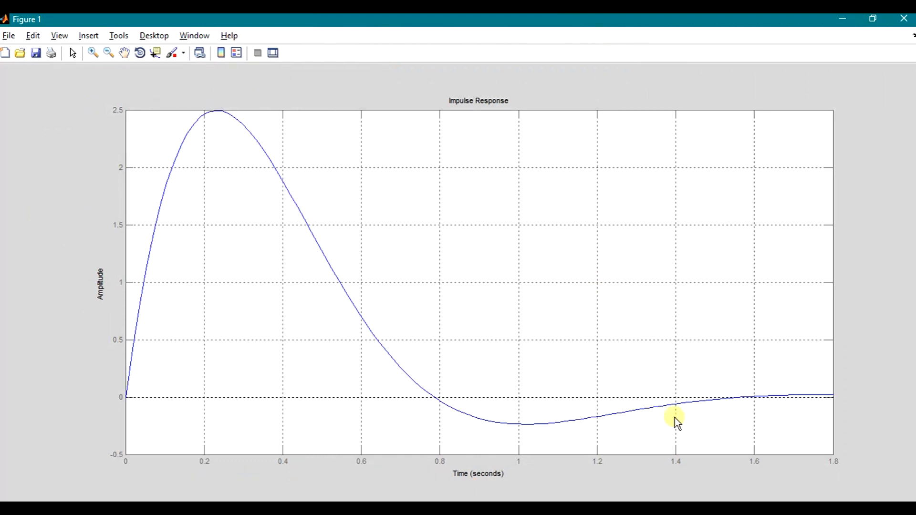
mouse_move(126, 384)
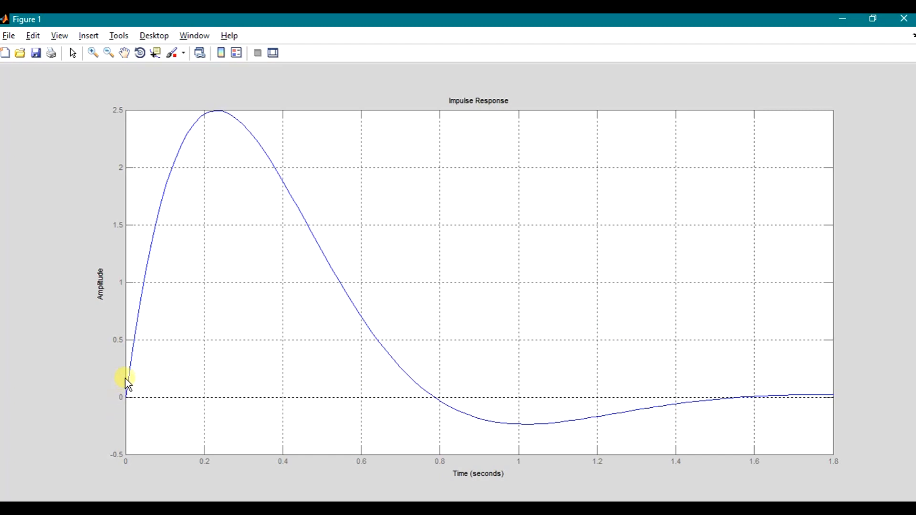
mouse_move(210, 109)
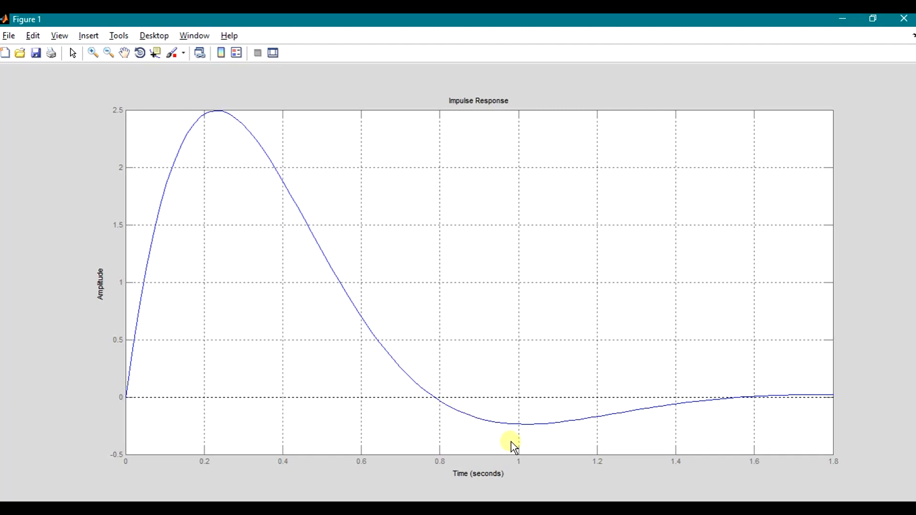
mouse_move(707, 418)
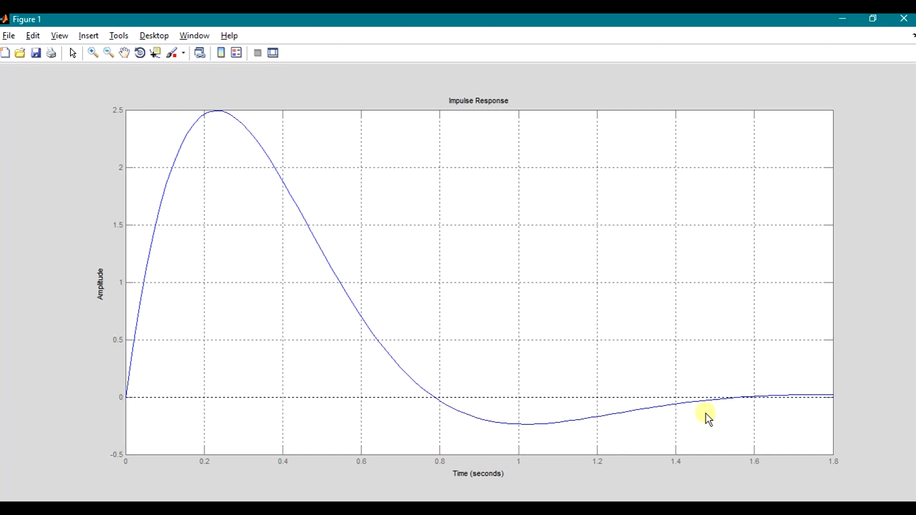
mouse_move(723, 405)
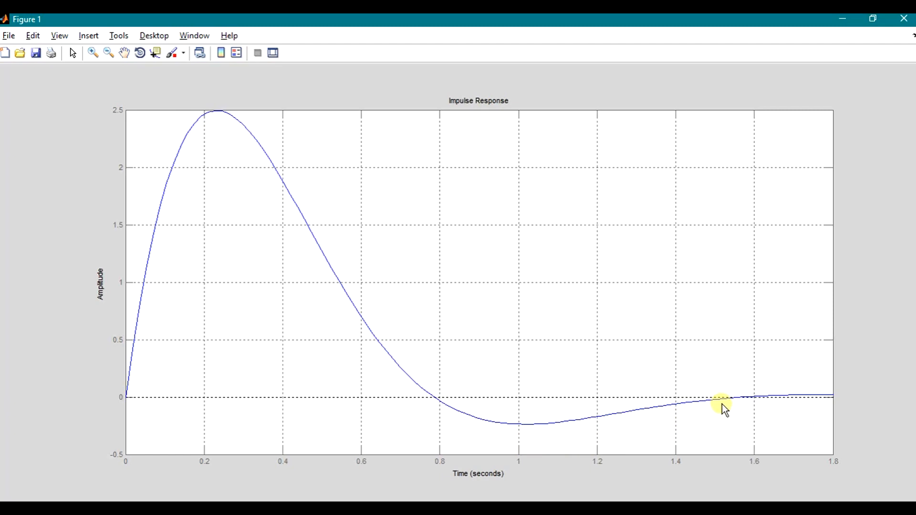
mouse_move(727, 407)
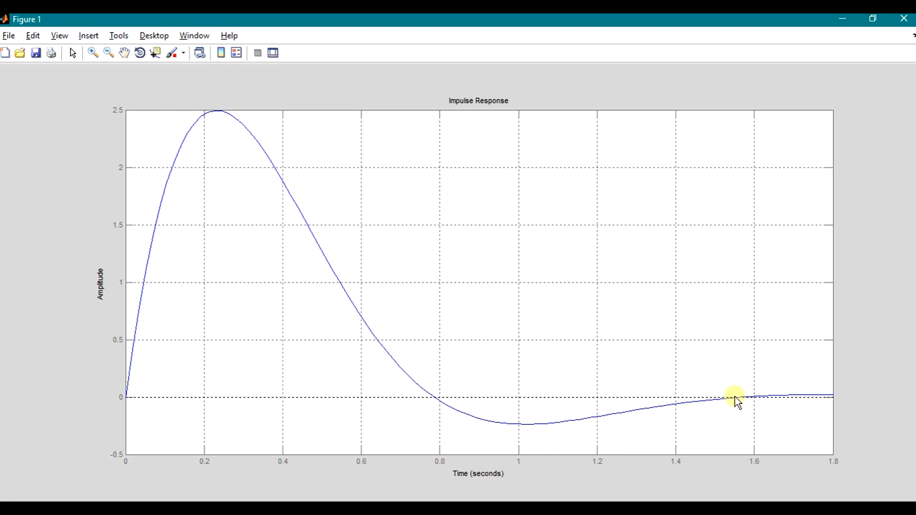
mouse_move(838, 398)
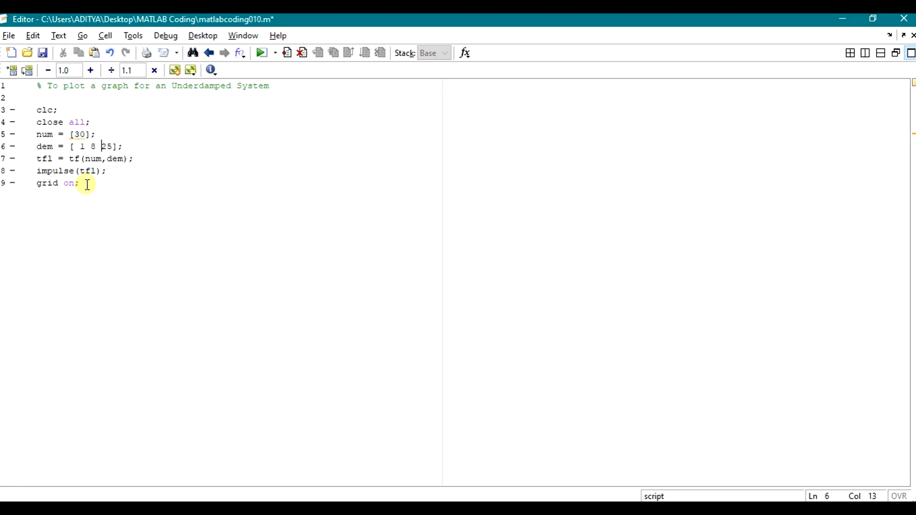
text(30)
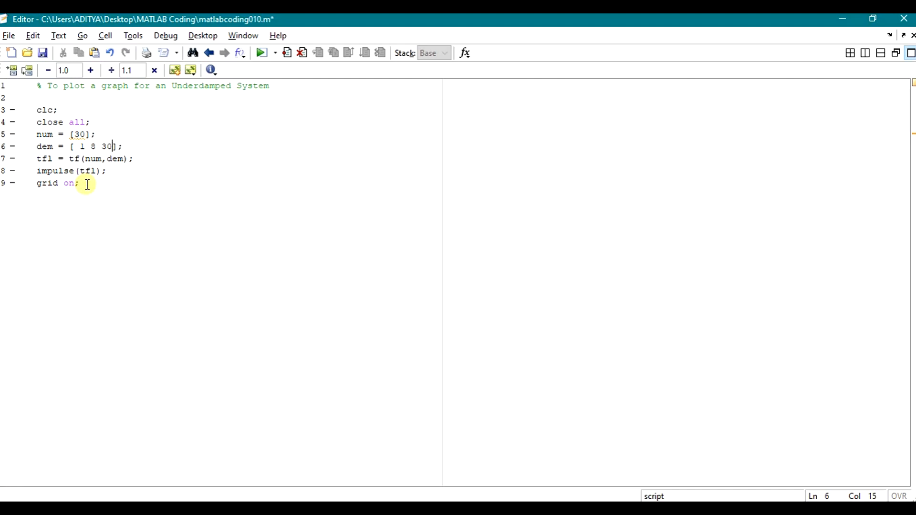
click(262, 52)
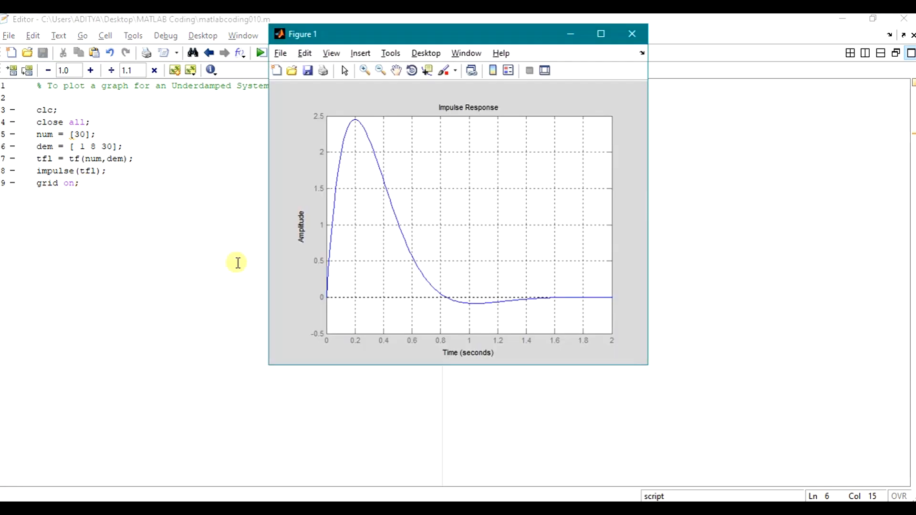
click(601, 34)
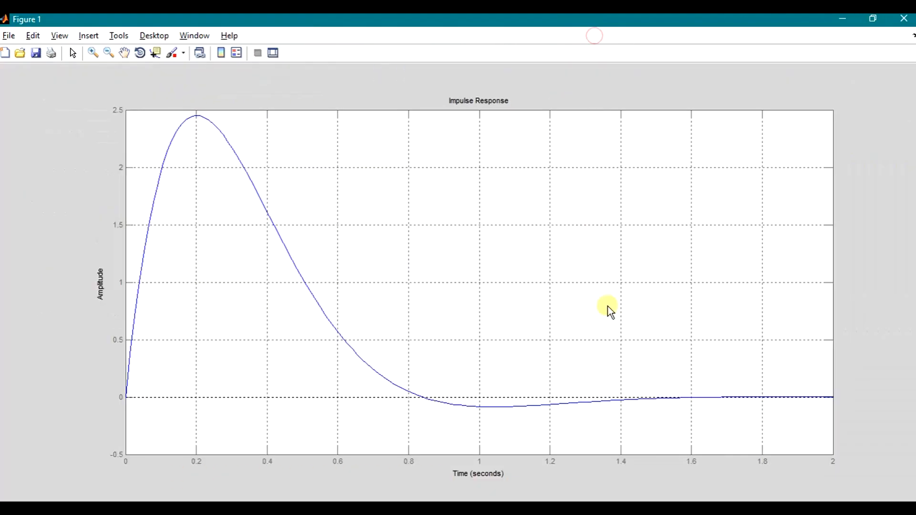
mouse_move(494, 483)
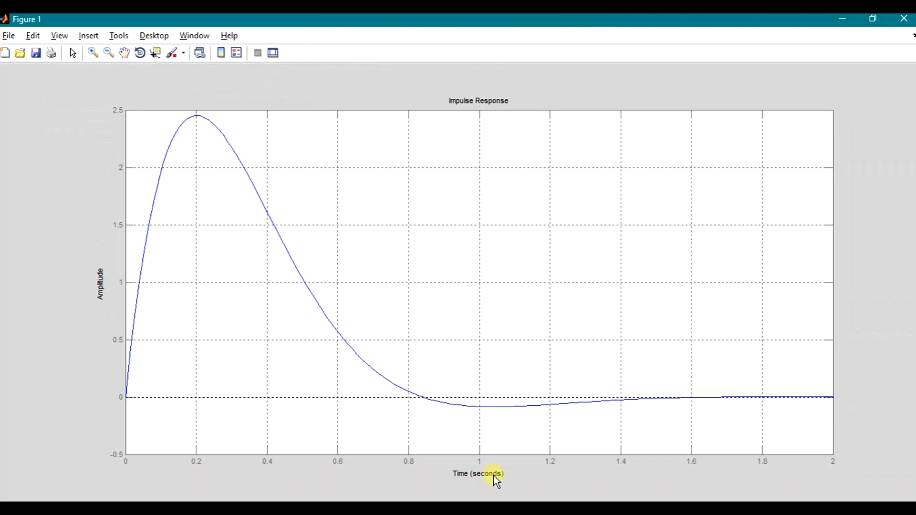
mouse_move(127, 323)
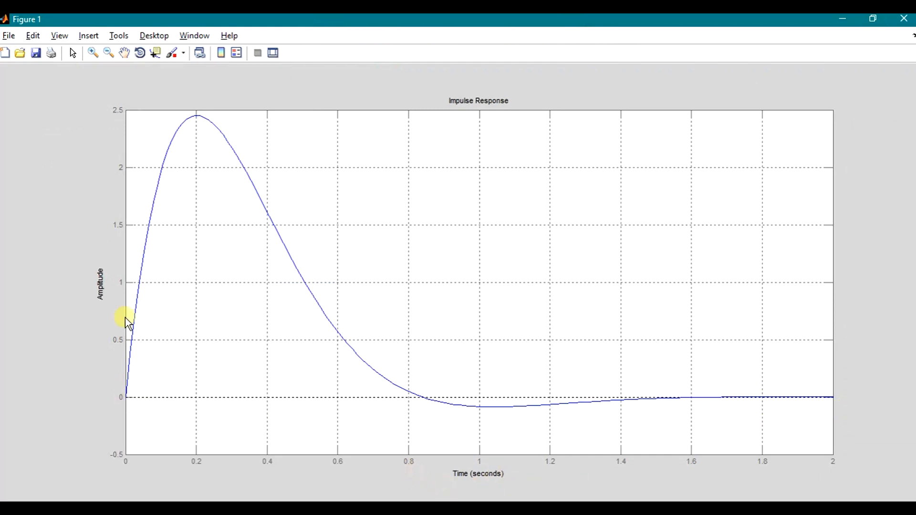
mouse_move(193, 123)
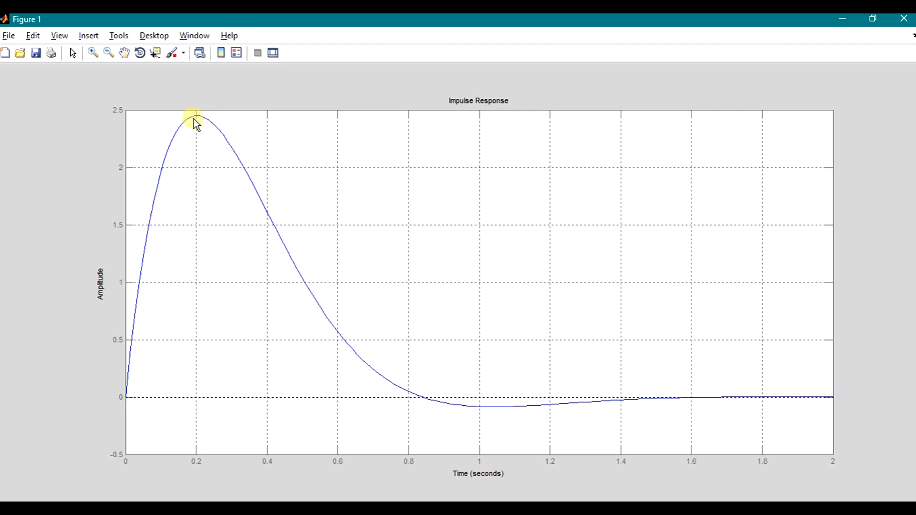
mouse_move(382, 389)
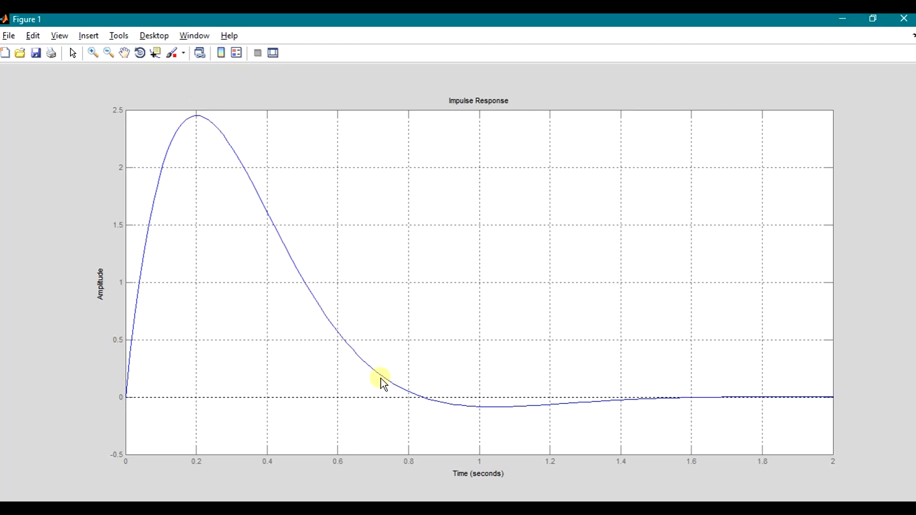
mouse_move(536, 424)
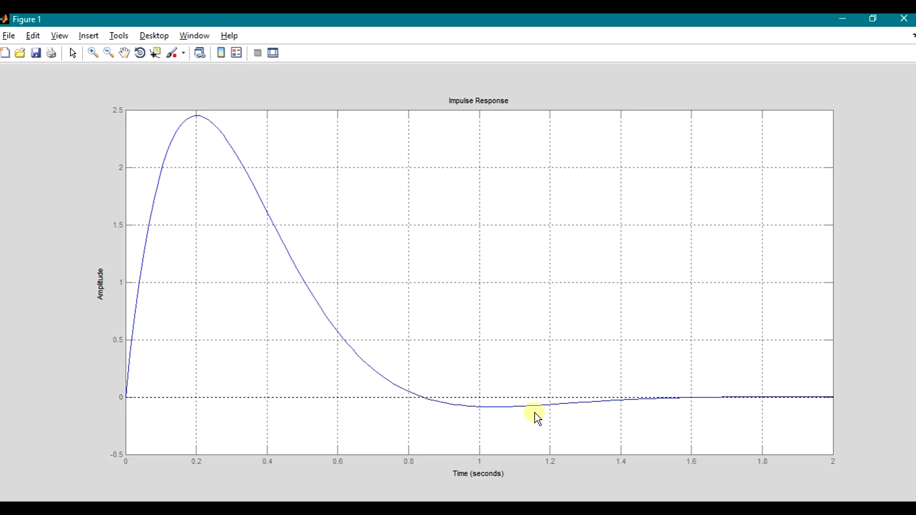
mouse_move(605, 420)
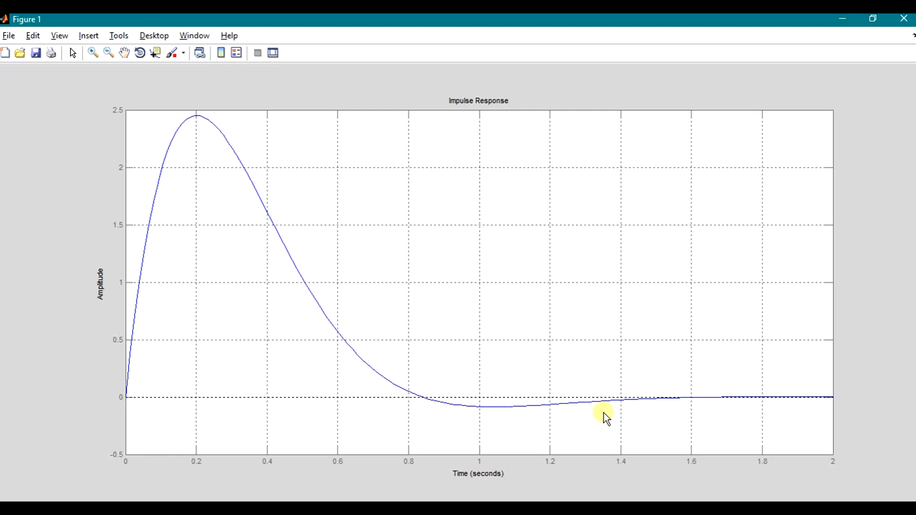
mouse_move(242, 445)
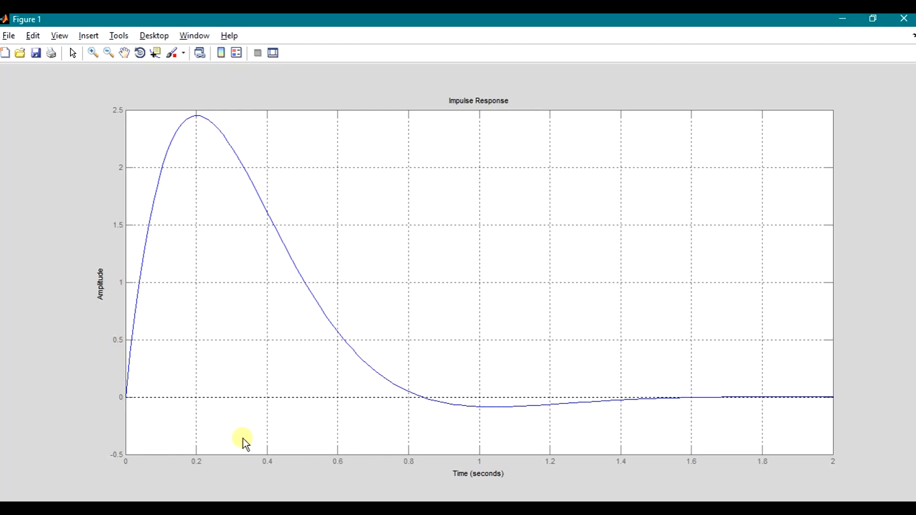
mouse_move(548, 432)
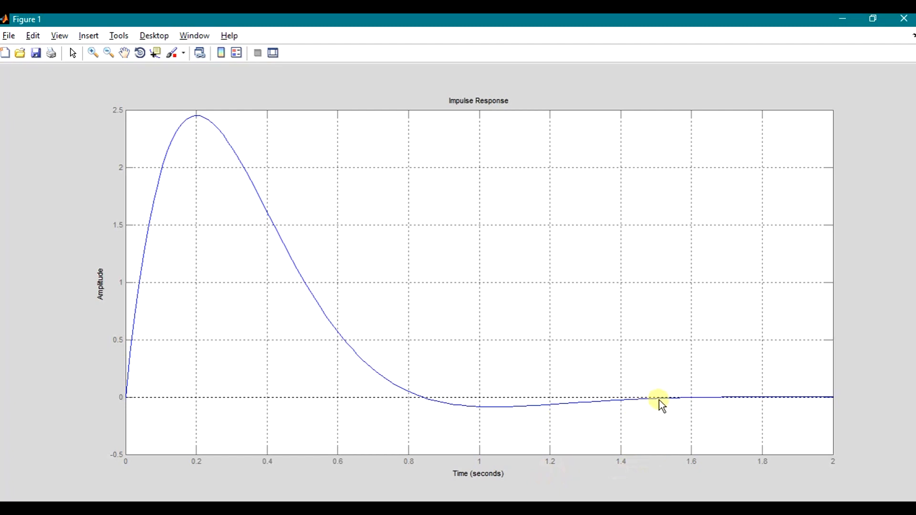
mouse_move(647, 412)
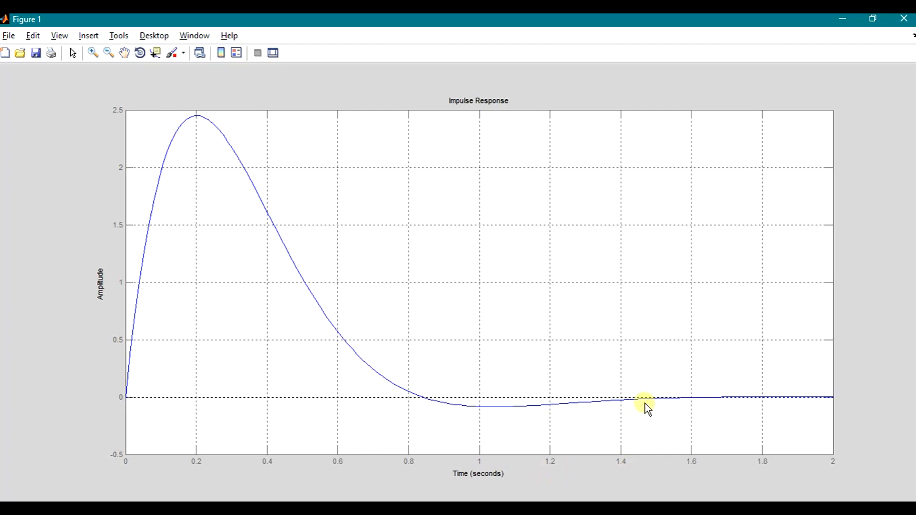
mouse_move(775, 414)
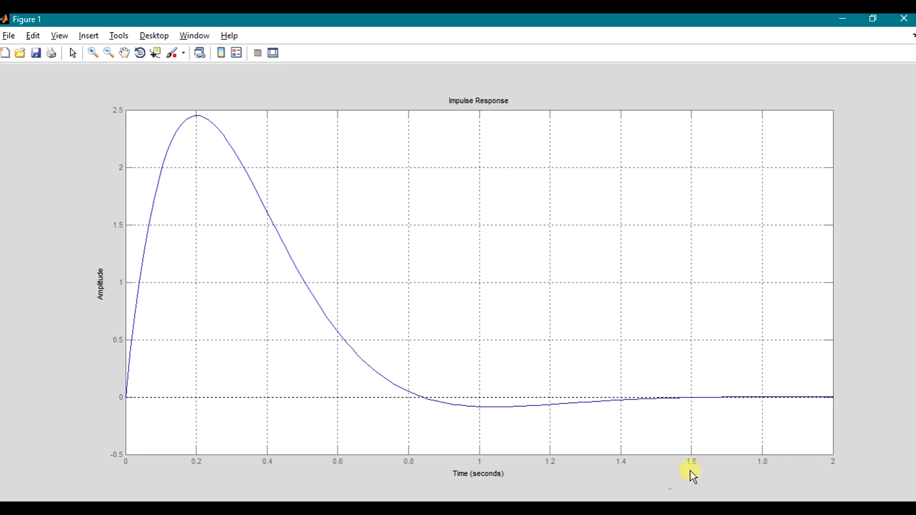
mouse_move(695, 480)
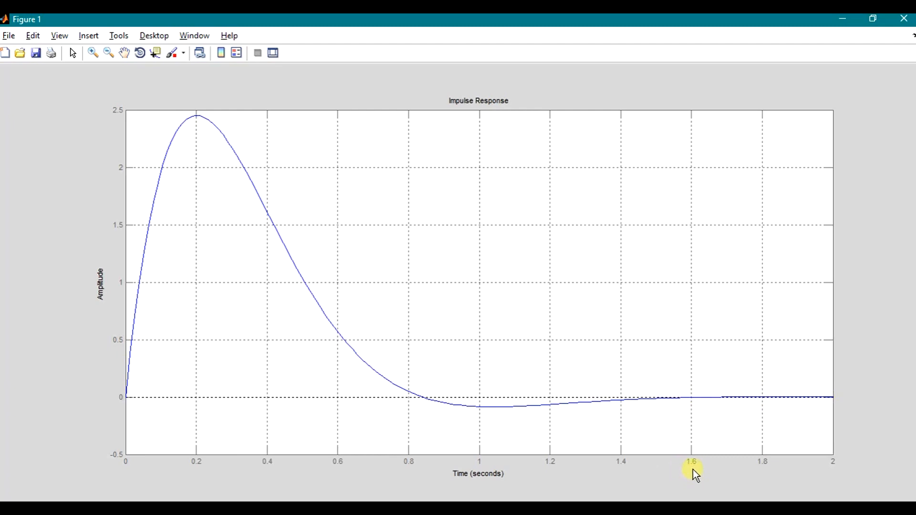
mouse_move(685, 476)
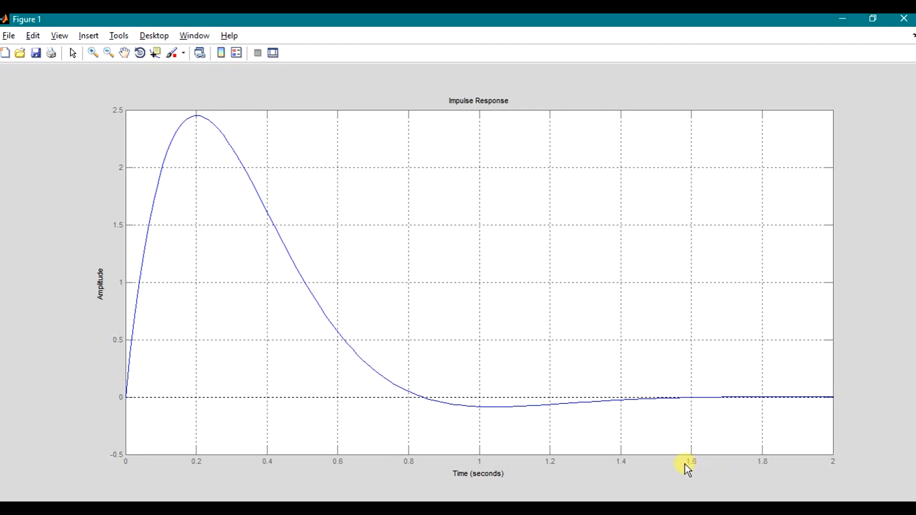
mouse_move(756, 420)
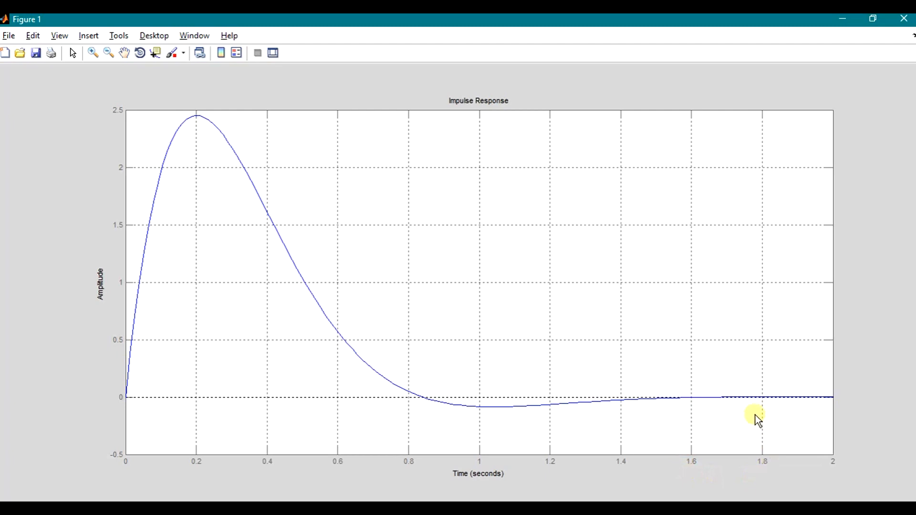
mouse_move(605, 417)
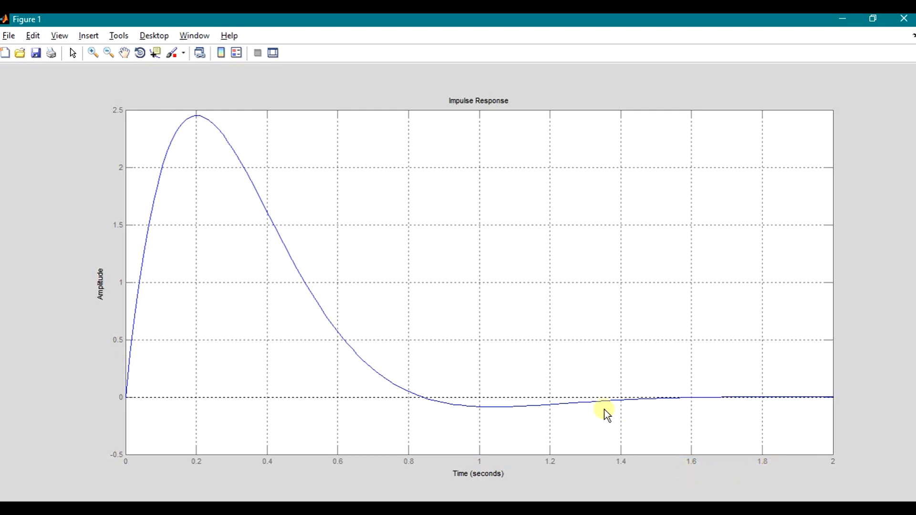
mouse_move(200, 134)
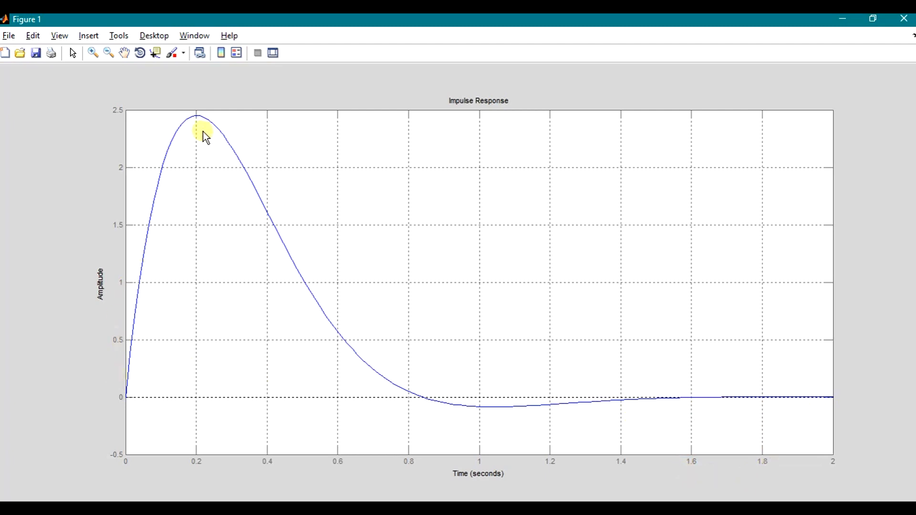
mouse_move(633, 387)
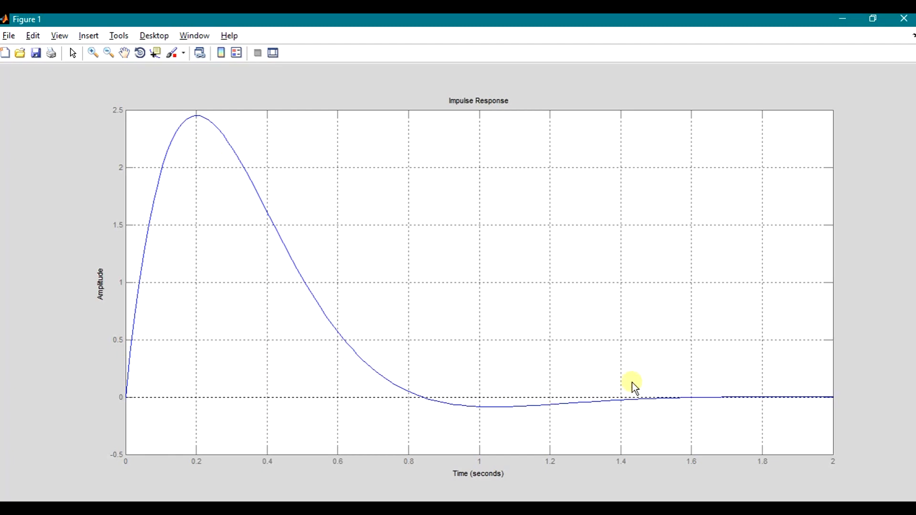
mouse_move(657, 381)
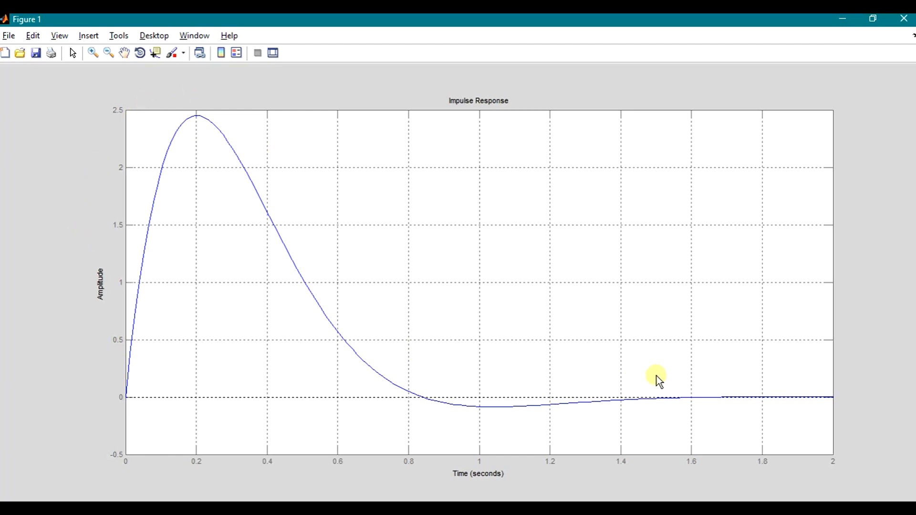
mouse_move(789, 419)
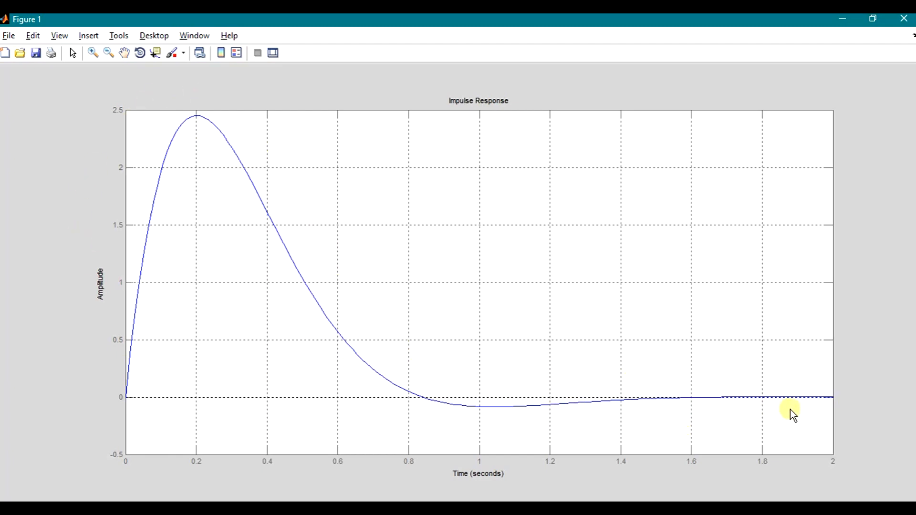
mouse_move(788, 376)
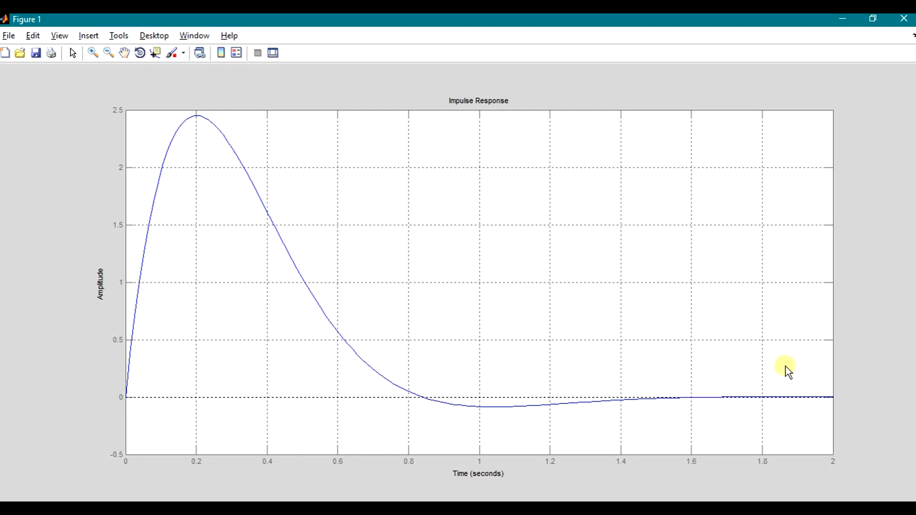
mouse_move(383, 368)
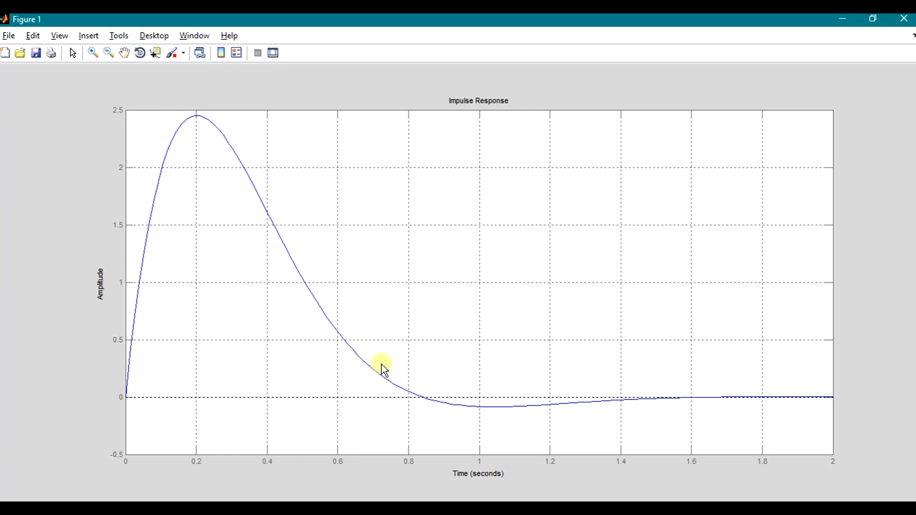
mouse_move(504, 244)
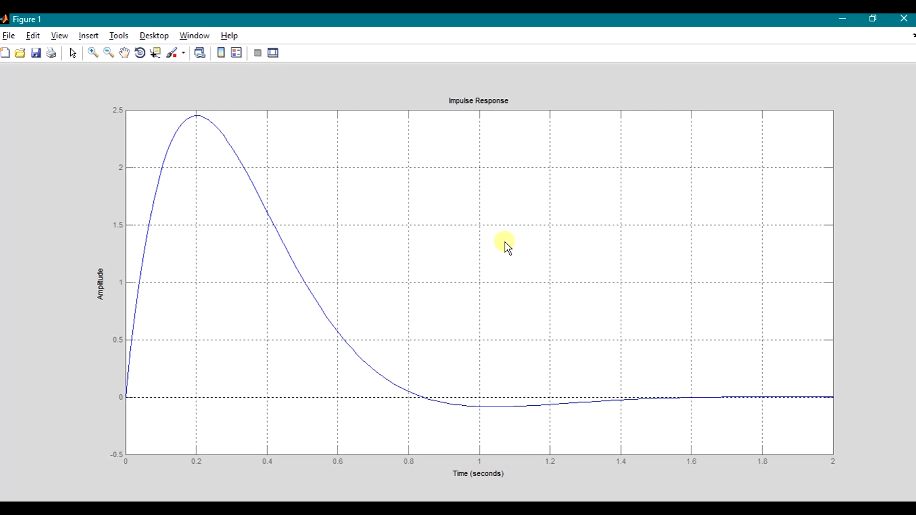
mouse_move(506, 245)
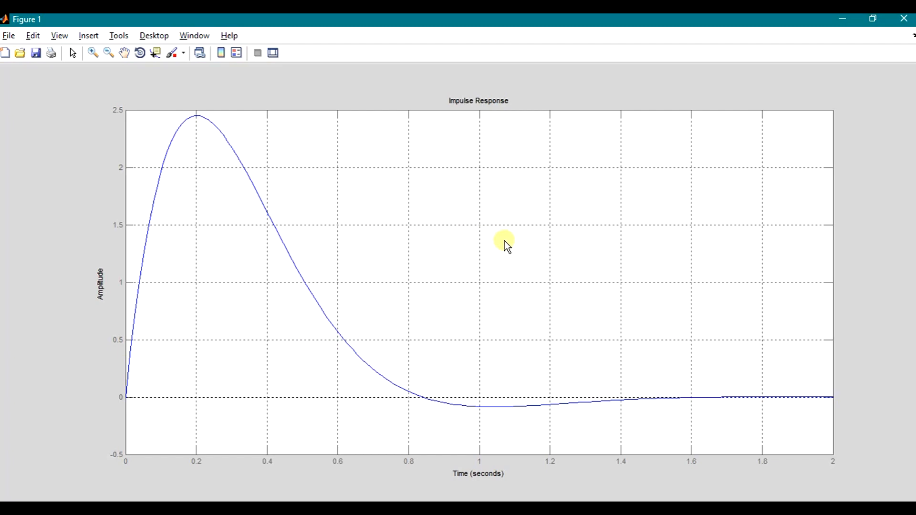
mouse_move(844, 54)
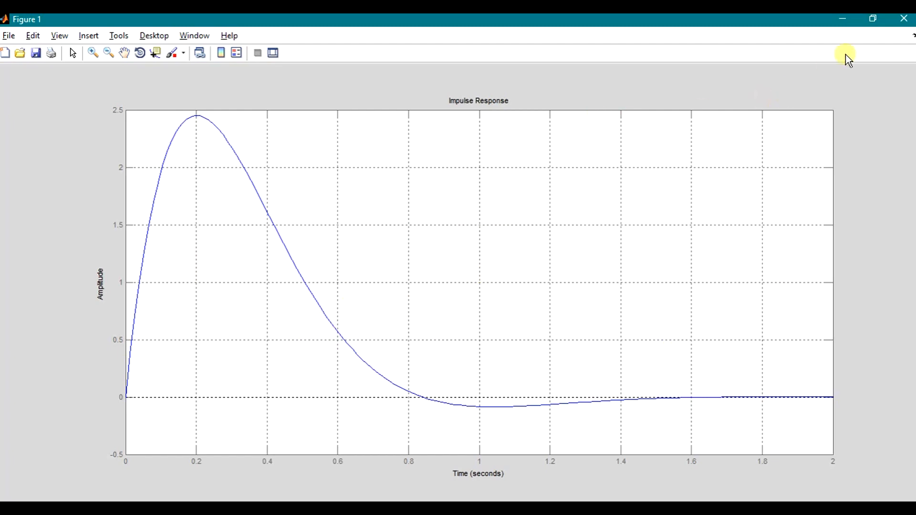
mouse_move(544, 304)
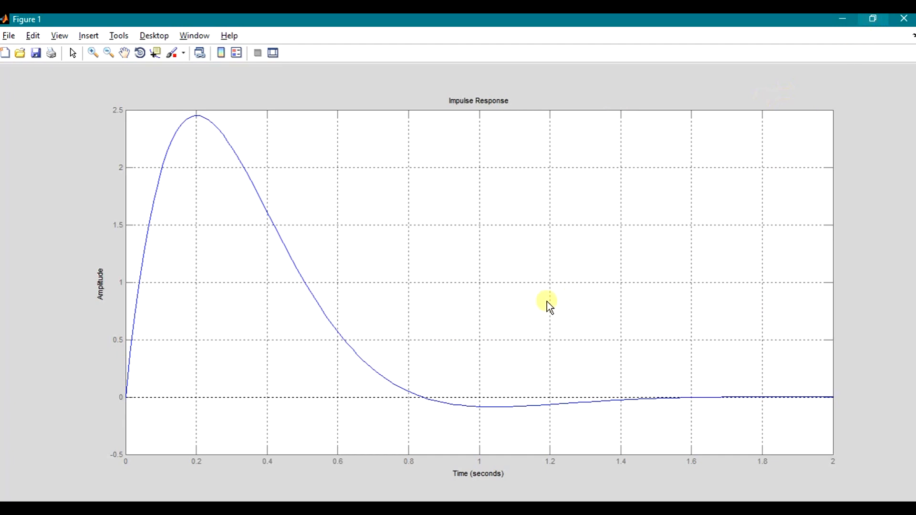
mouse_move(557, 309)
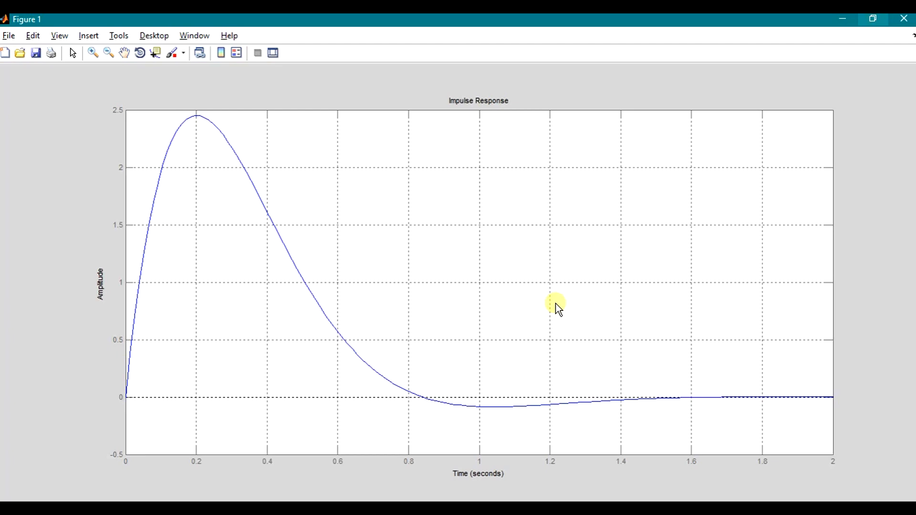
mouse_move(877, 129)
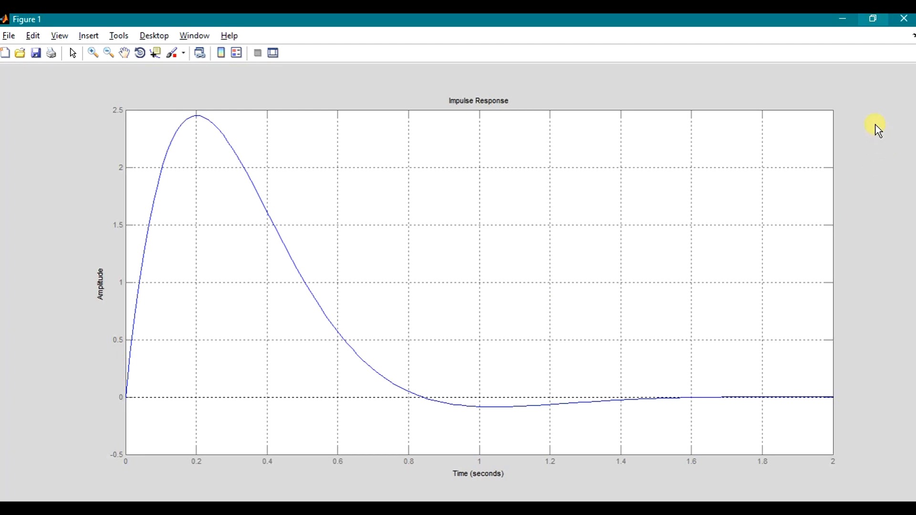
mouse_move(820, 153)
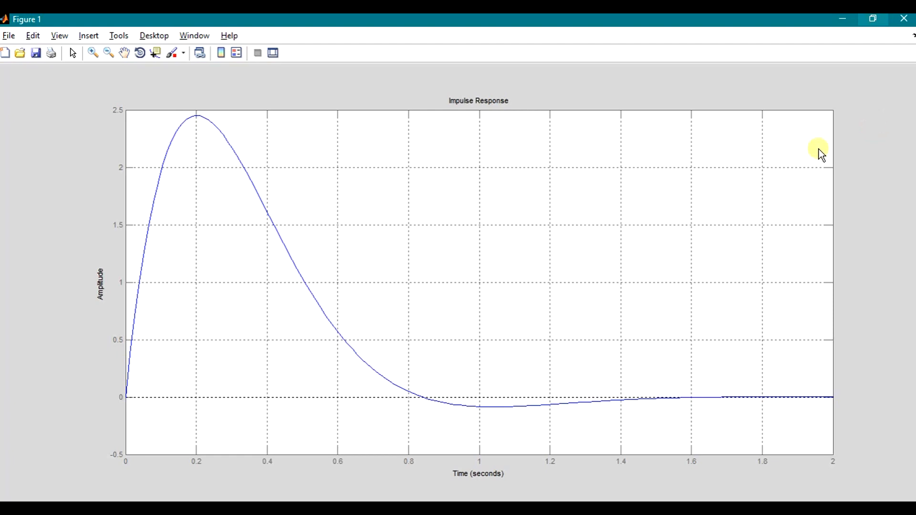
mouse_move(860, 135)
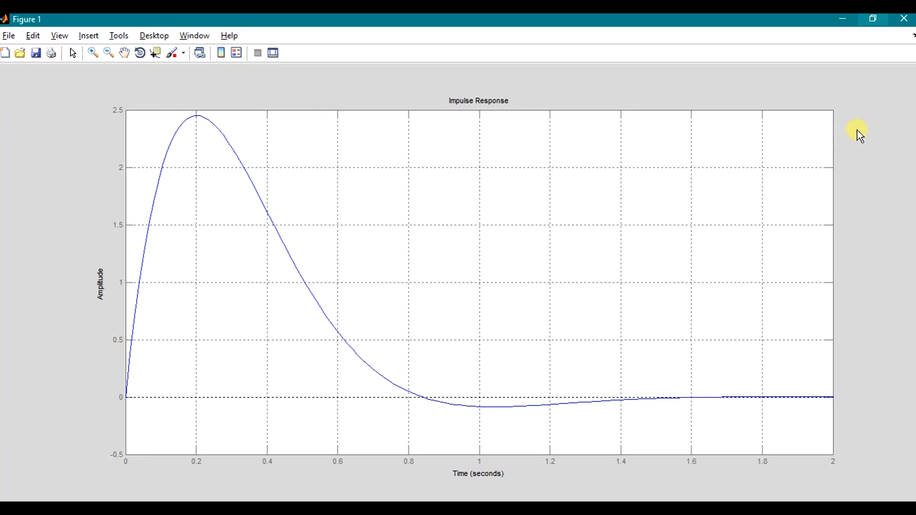
mouse_move(895, 92)
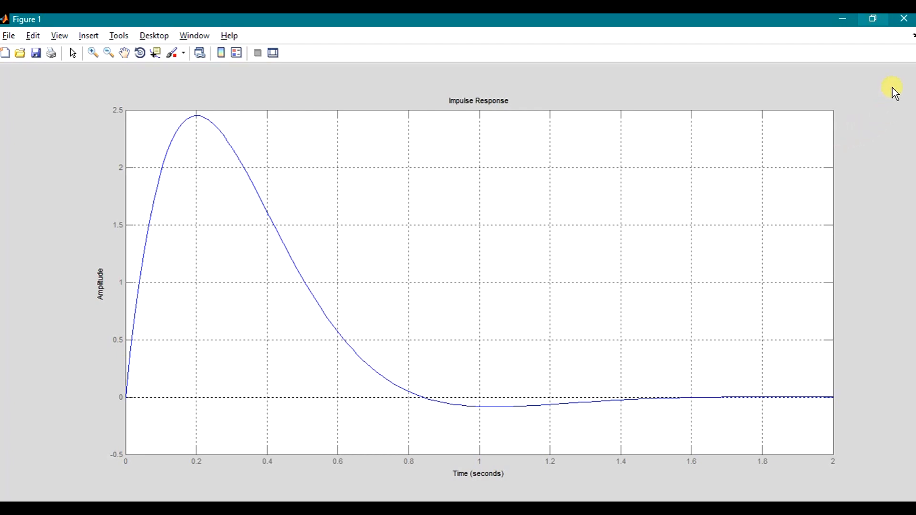
mouse_move(838, 103)
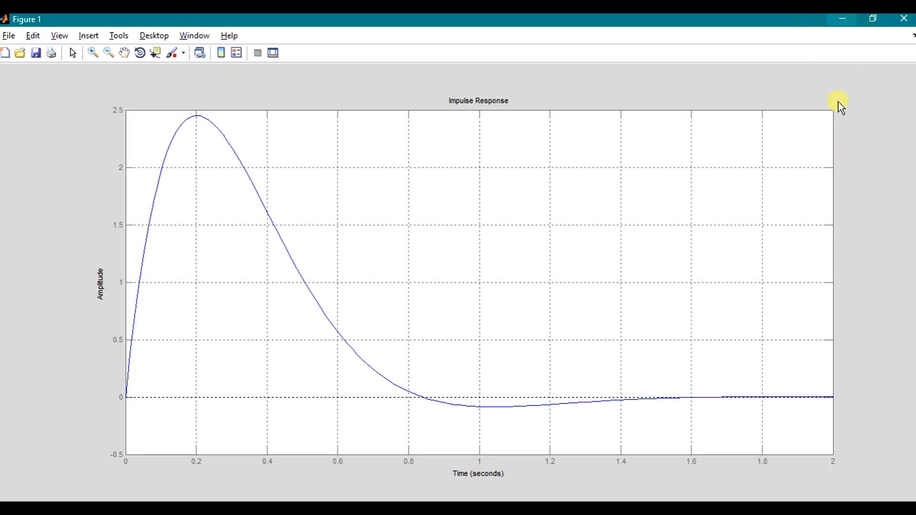
mouse_move(853, 155)
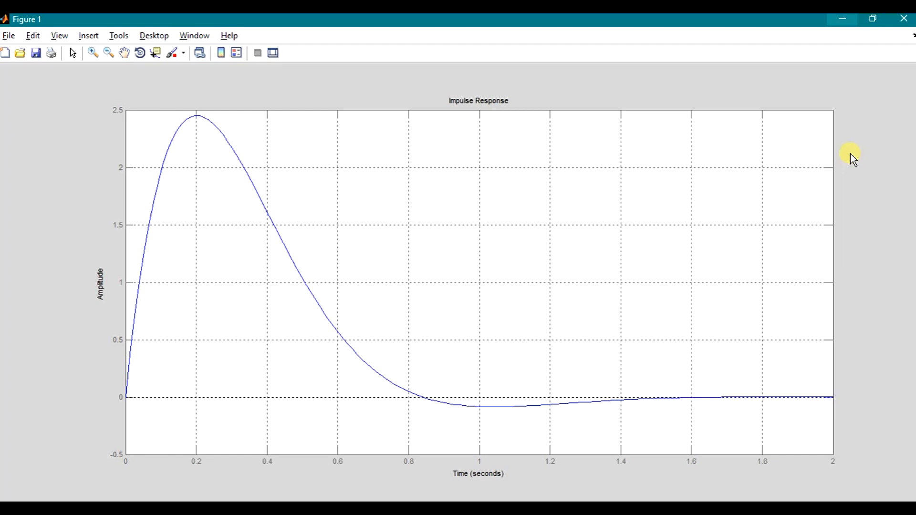
mouse_move(841, 19)
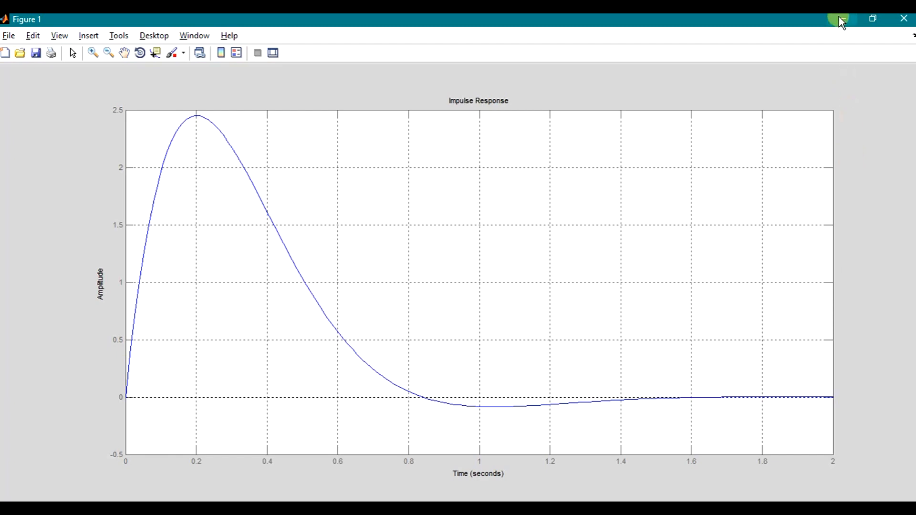